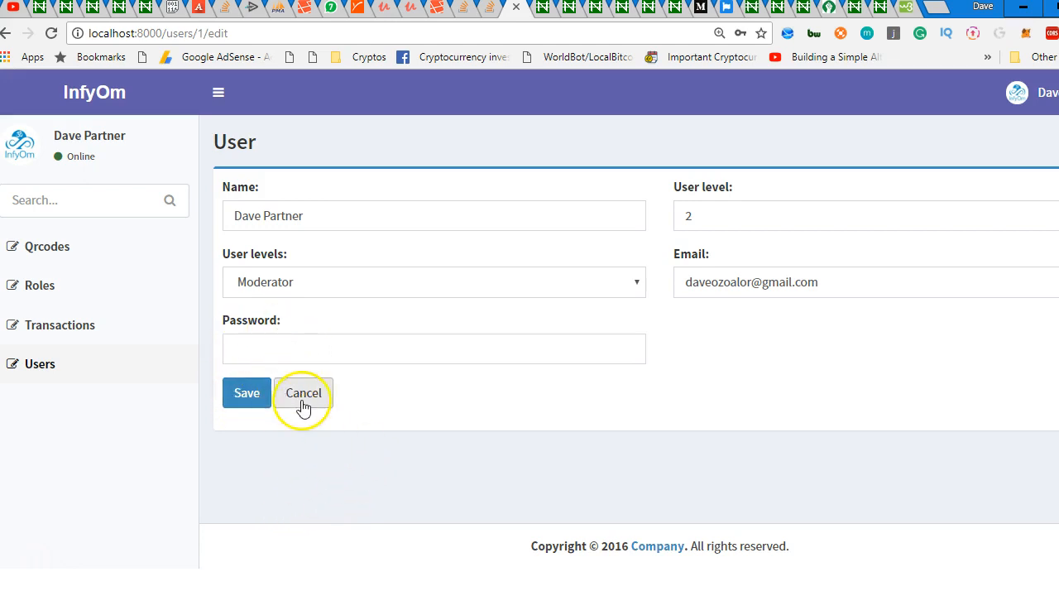
{"action": "mouse_move", "coordinate": [261, 335]}
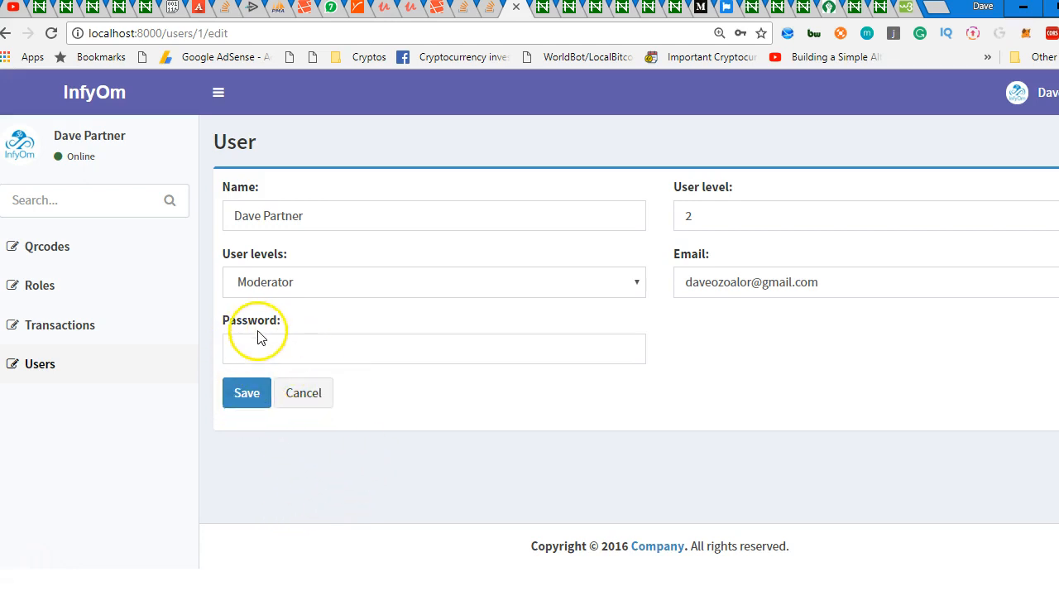
{"action": "mouse_move", "coordinate": [400, 378]}
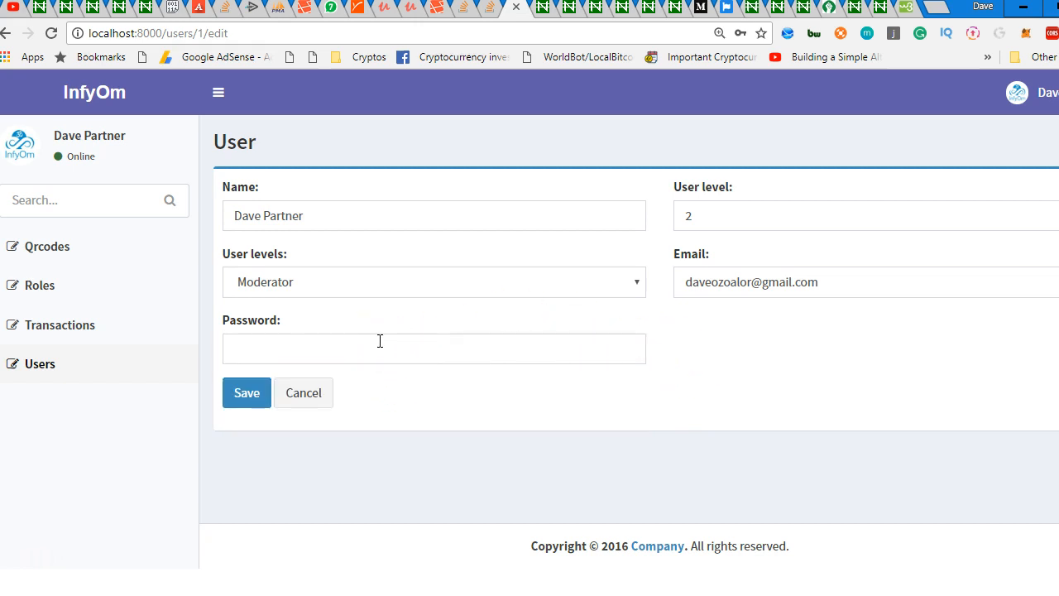
Enter the password, dismiss the suggestions, and open the users show.blade.php template.
{"action": "type", "text": "••••"}
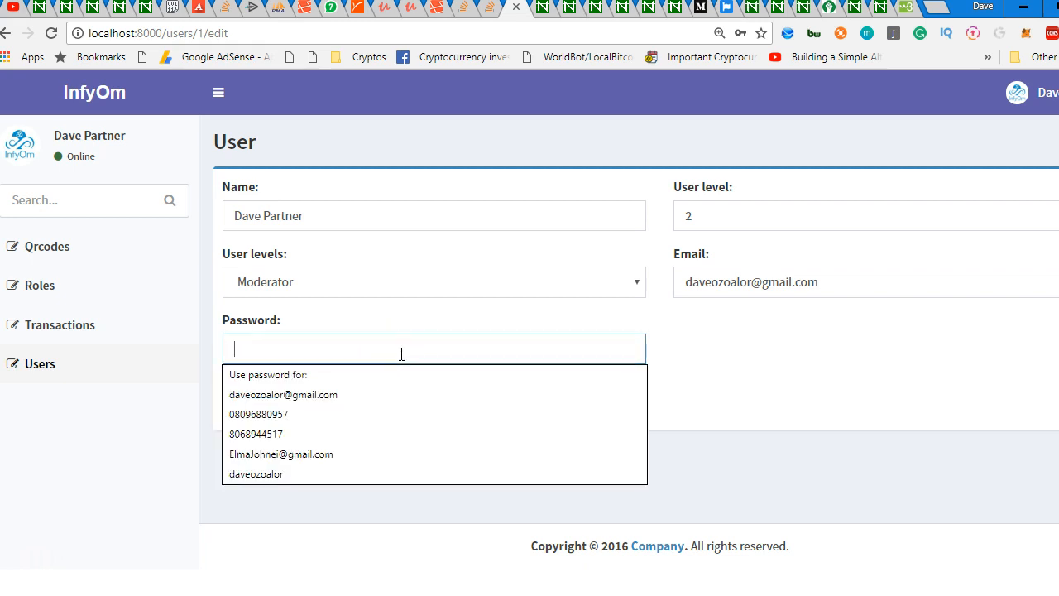
{"action": "mouse_move", "coordinate": [746, 340]}
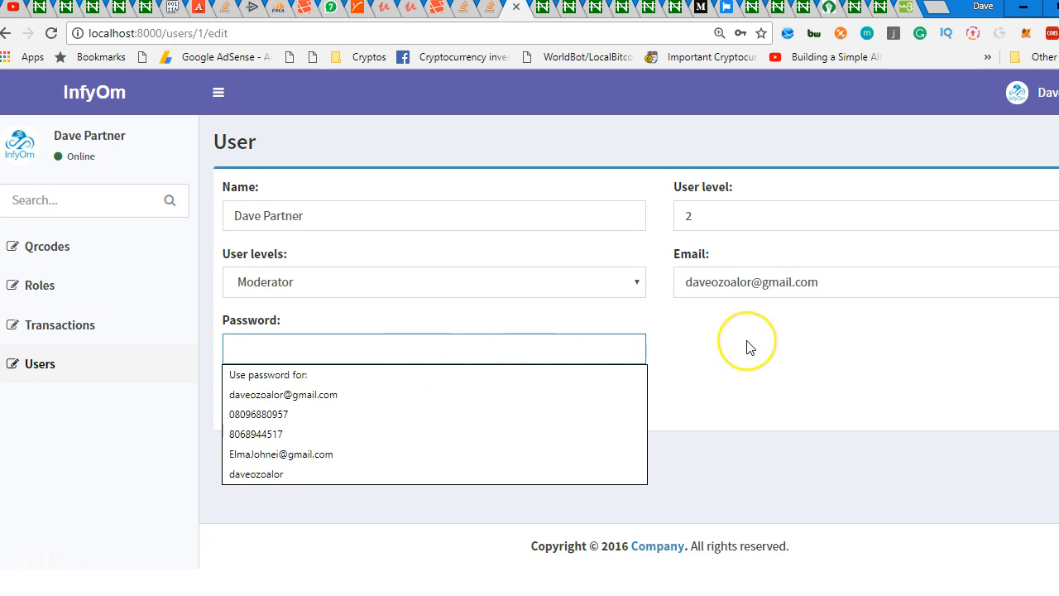
{"action": "mouse_move", "coordinate": [749, 347]}
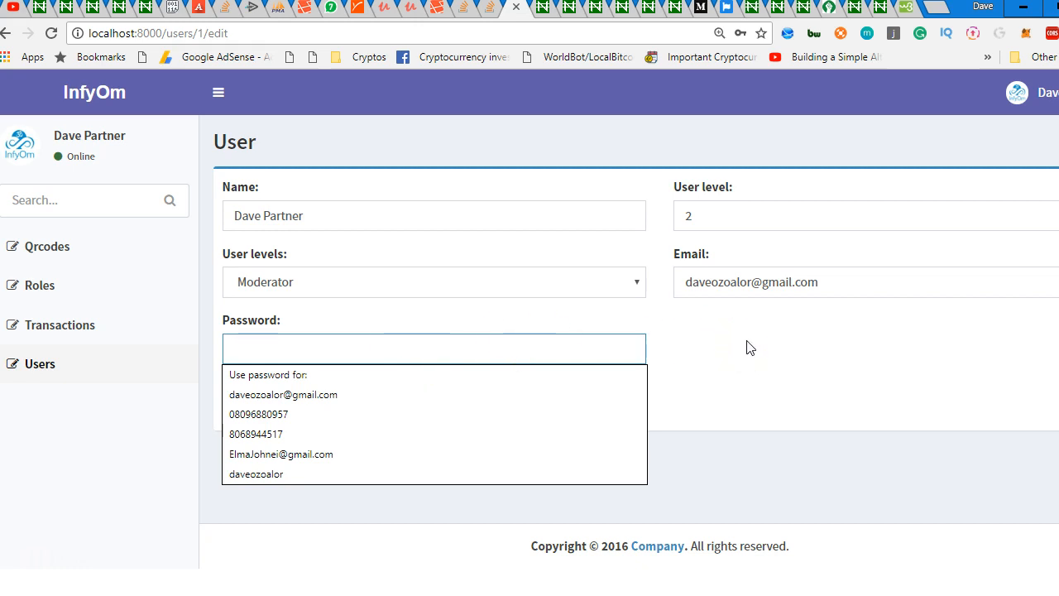
{"action": "left_click", "coordinate": [496, 514]}
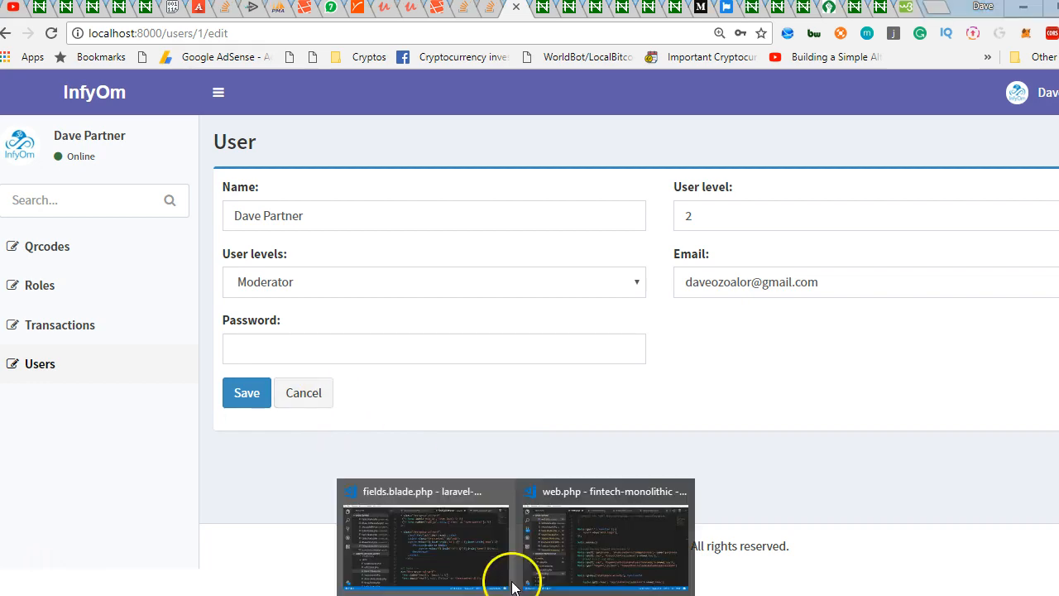
{"action": "left_click", "coordinate": [425, 536]}
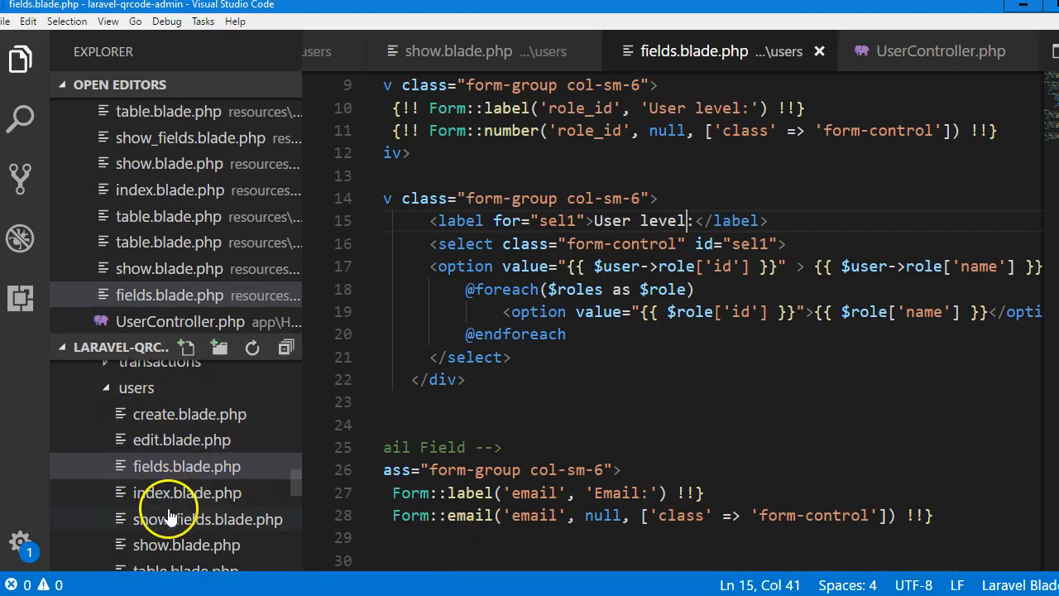
{"action": "left_click", "coordinate": [187, 485]}
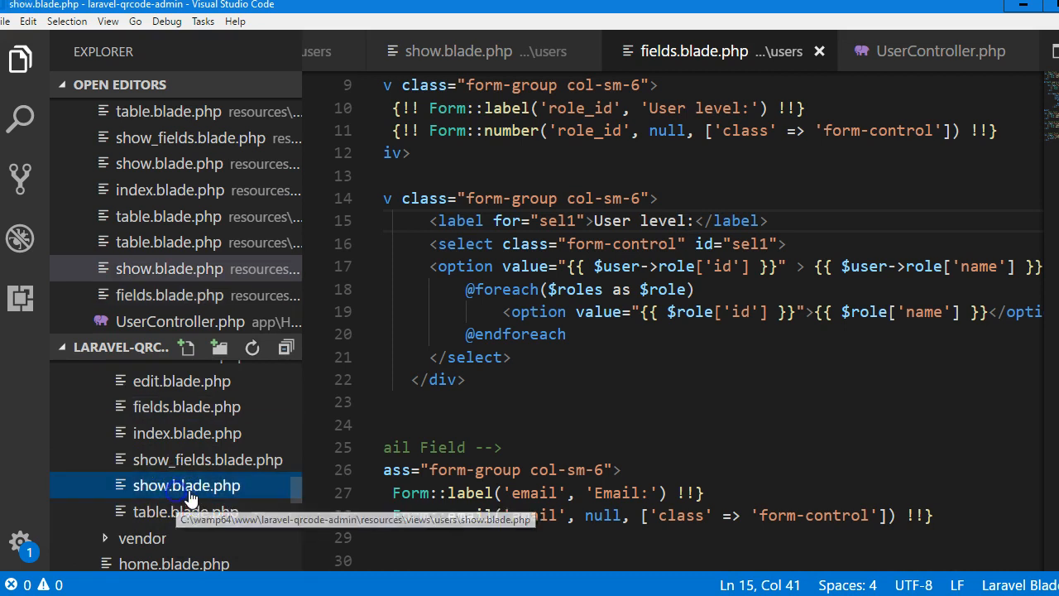
{"action": "left_click", "coordinate": [186, 485]}
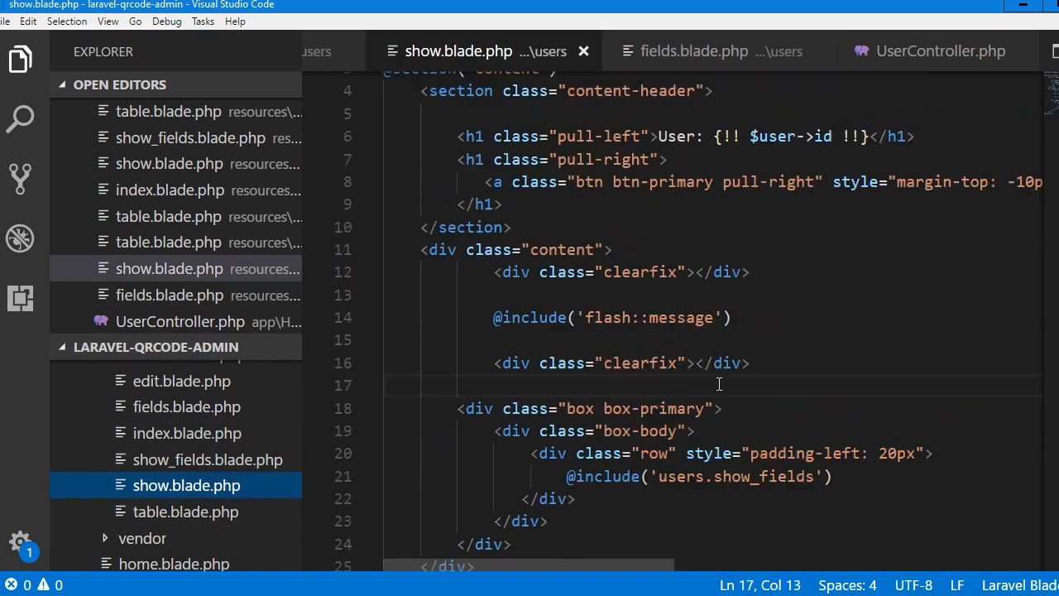
Scroll through the show_fields template, then open the users edit.blade.php view.
{"action": "scroll", "scroll_direction": "down", "scroll_amount": 3}
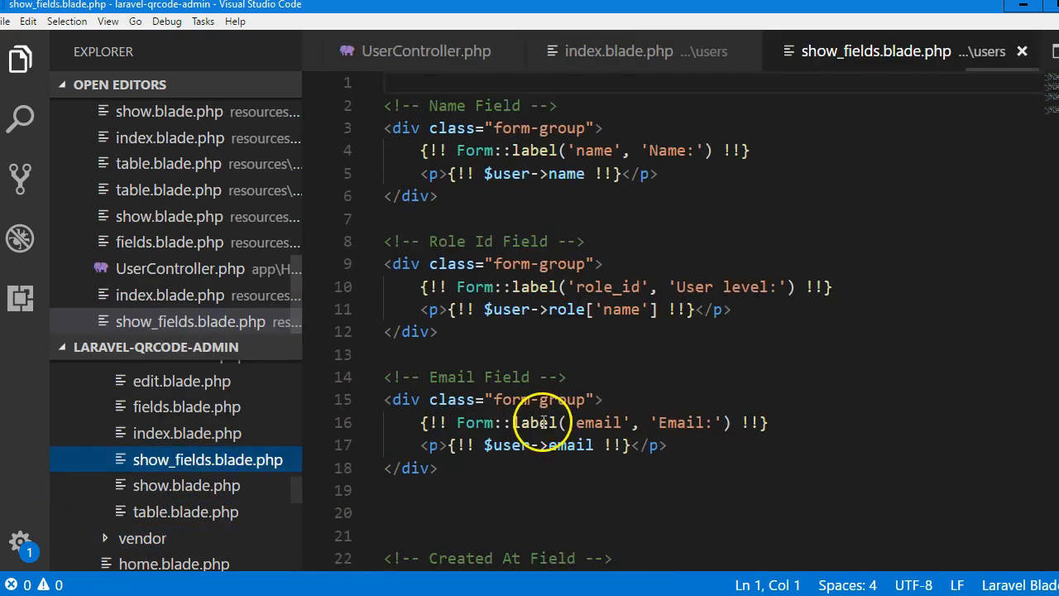
{"action": "scroll", "scroll_direction": "down", "scroll_amount": 3}
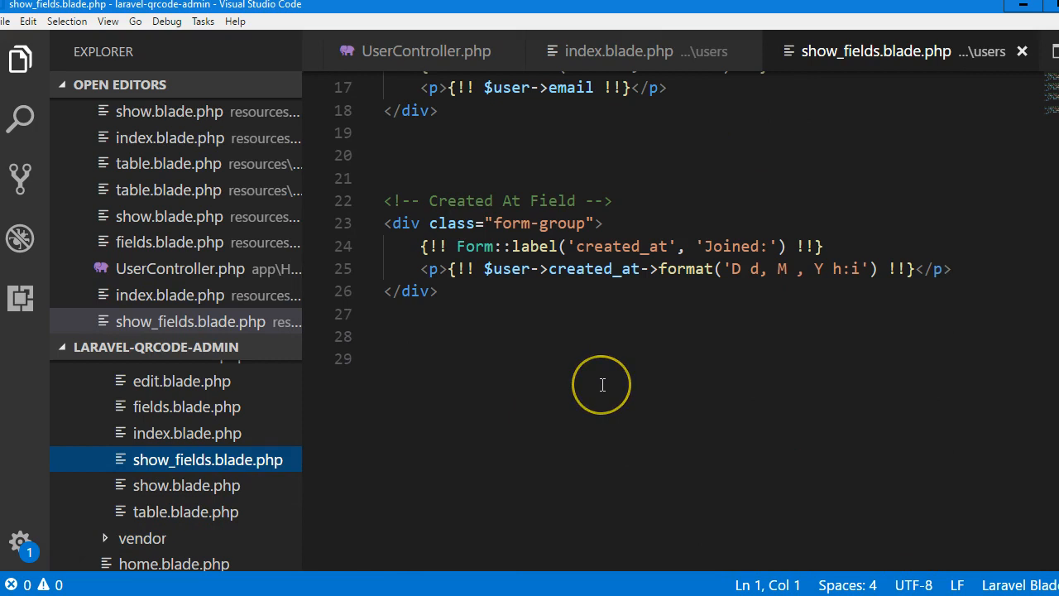
{"action": "scroll", "scroll_direction": "up", "scroll_amount": 3}
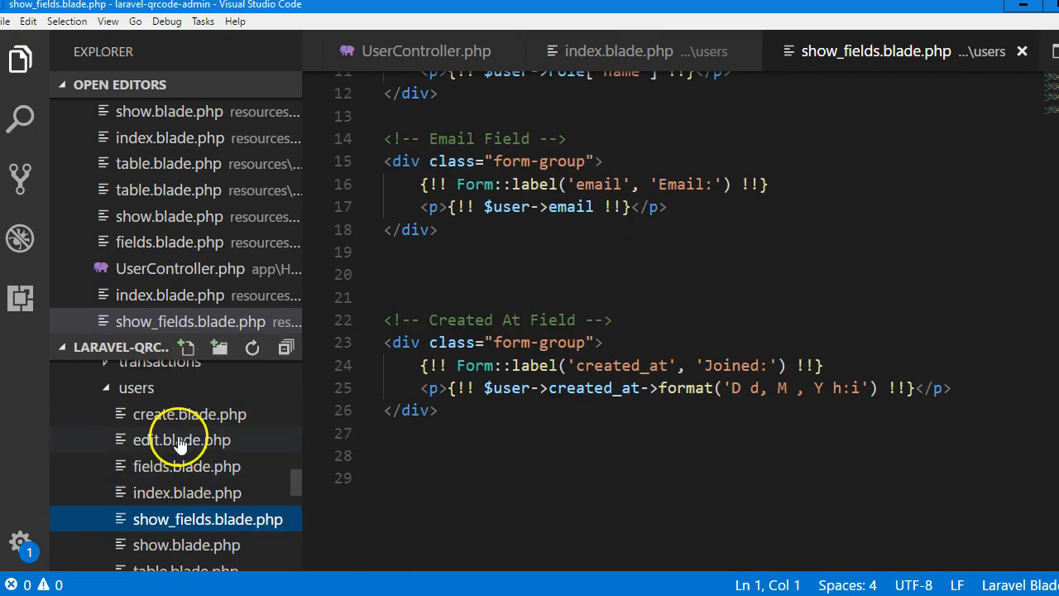
{"action": "left_click", "coordinate": [182, 439]}
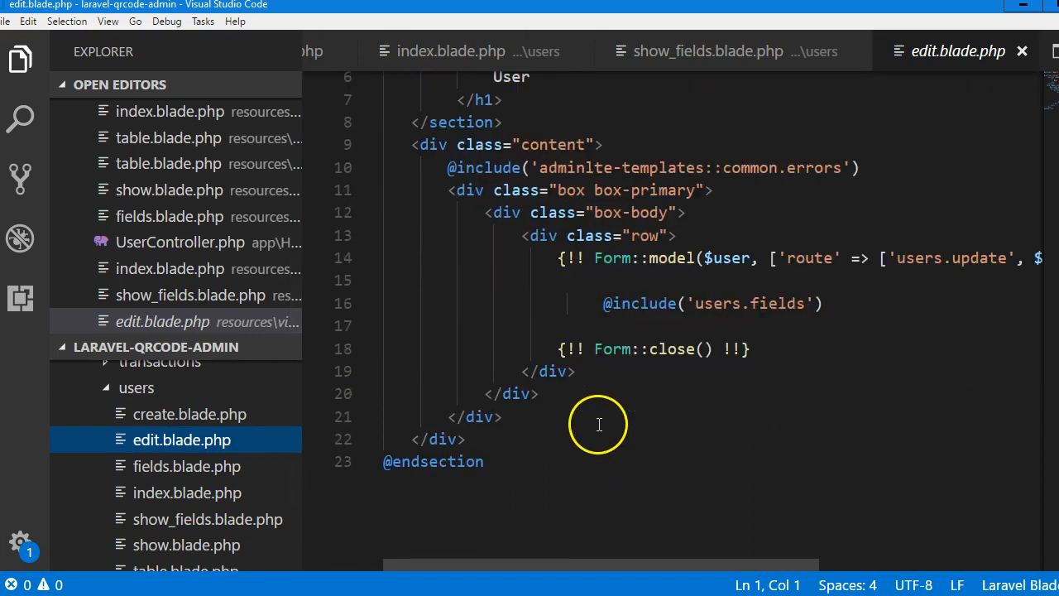
Delete the Cancel link from fields.blade.php's submit section and save the file.
{"action": "left_click", "coordinate": [187, 466]}
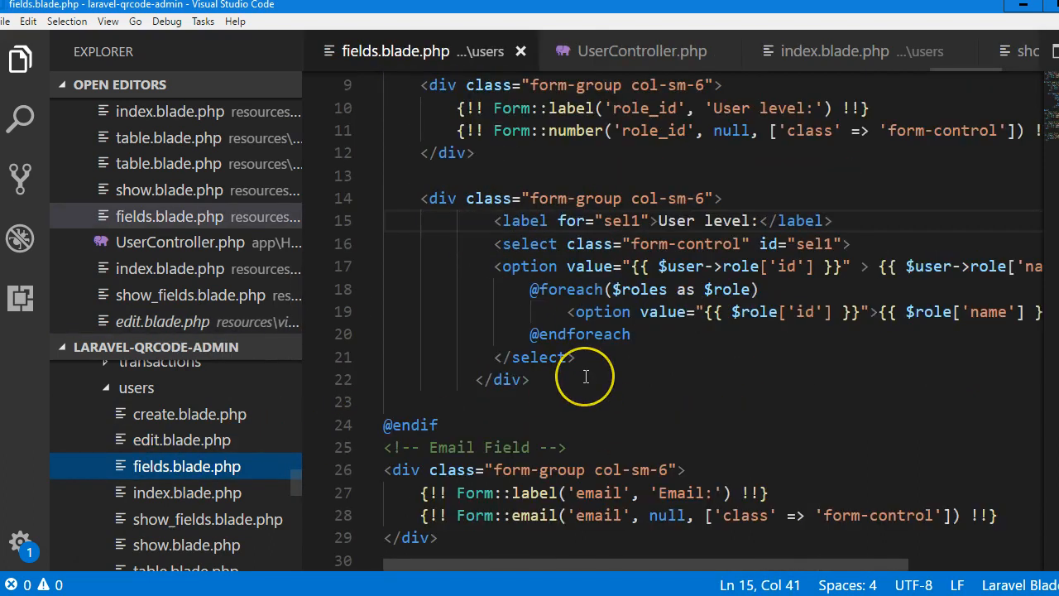
{"action": "scroll", "scroll_direction": "down", "scroll_amount": 3}
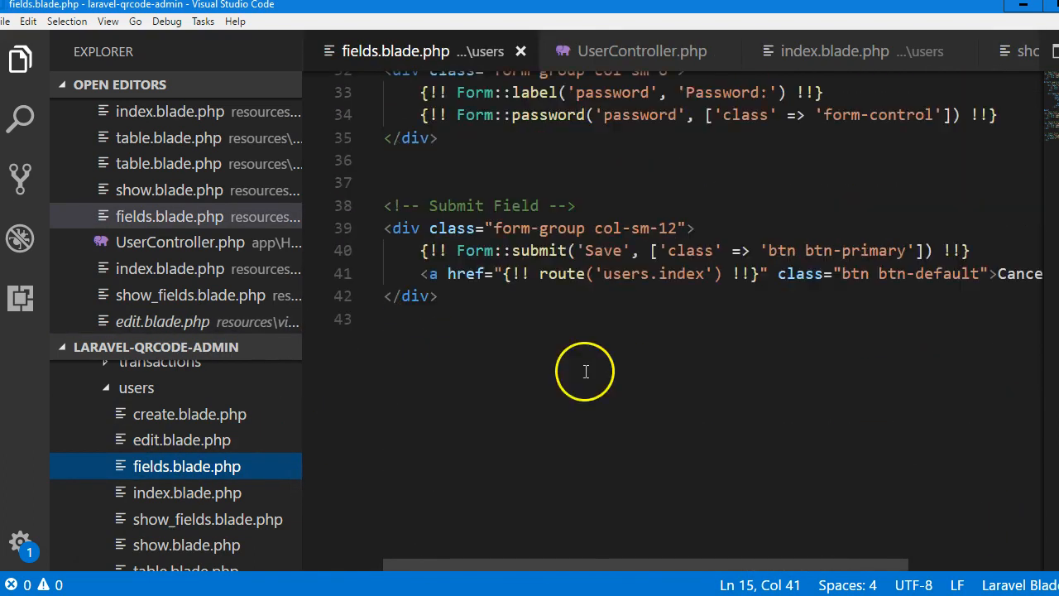
{"action": "mouse_move", "coordinate": [147, 460]}
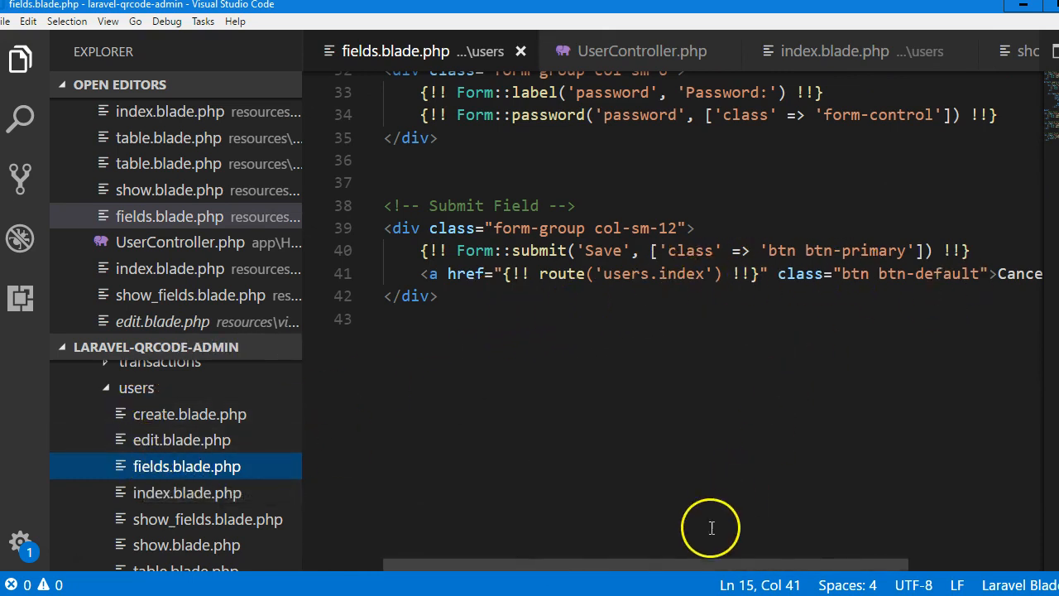
{"action": "mouse_move", "coordinate": [689, 546]}
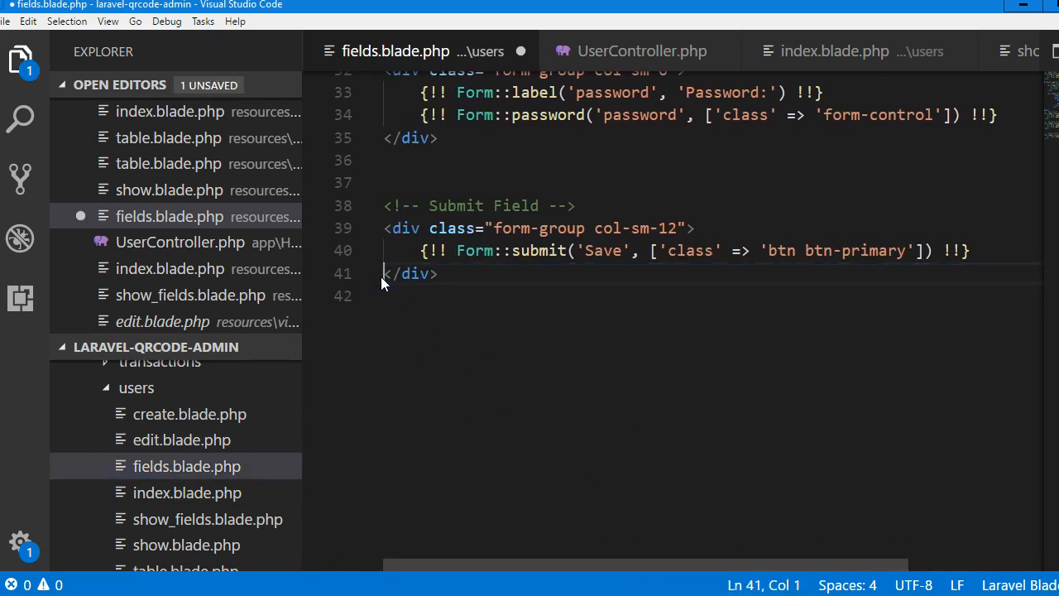
{"action": "key", "text": "ctrl+s"}
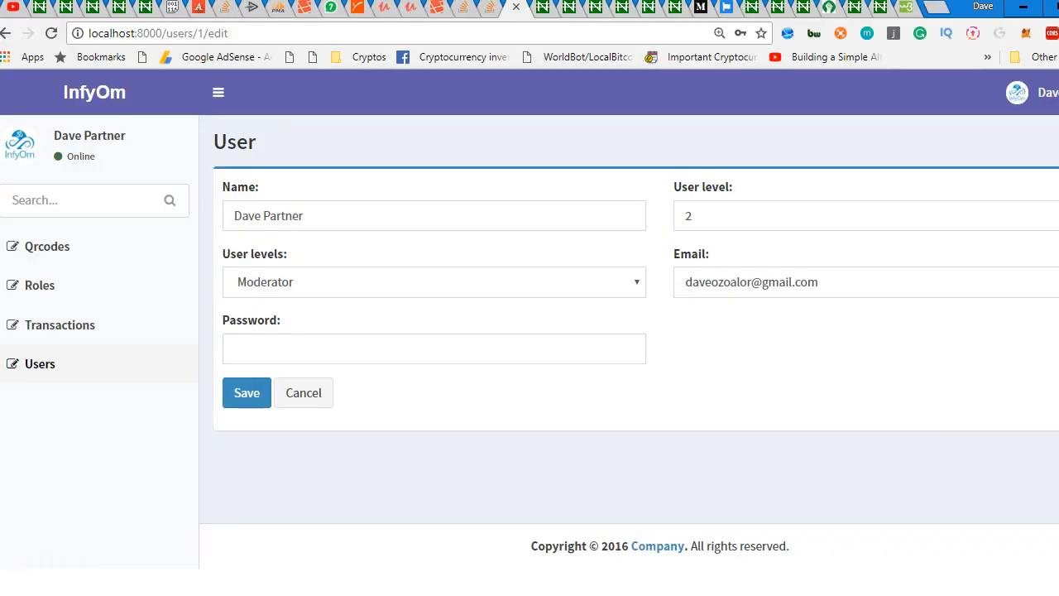
Type a new masked password into the user edit form's Password field.
{"action": "left_click", "coordinate": [434, 348]}
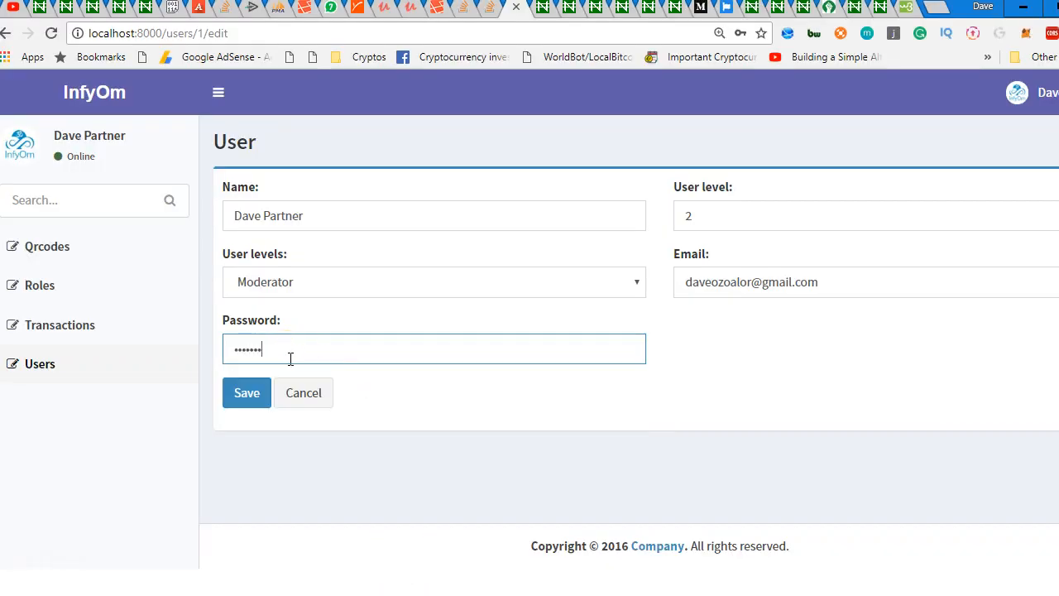
{"action": "mouse_move", "coordinate": [300, 379]}
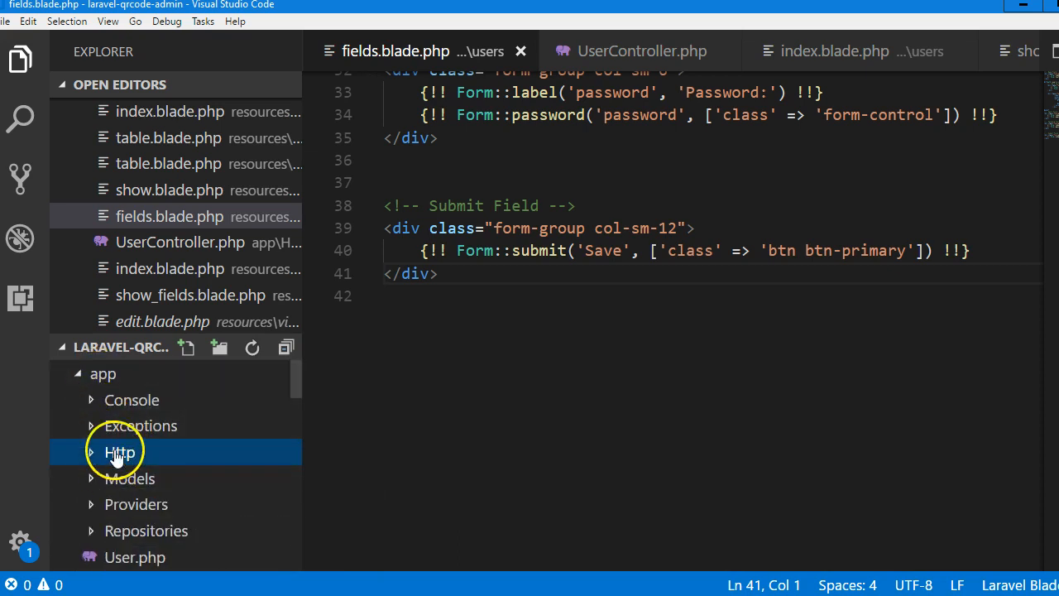
Open app/Http/Controllers/Auth/RegisterController.php from the Explorer.
{"action": "left_click", "coordinate": [120, 453]}
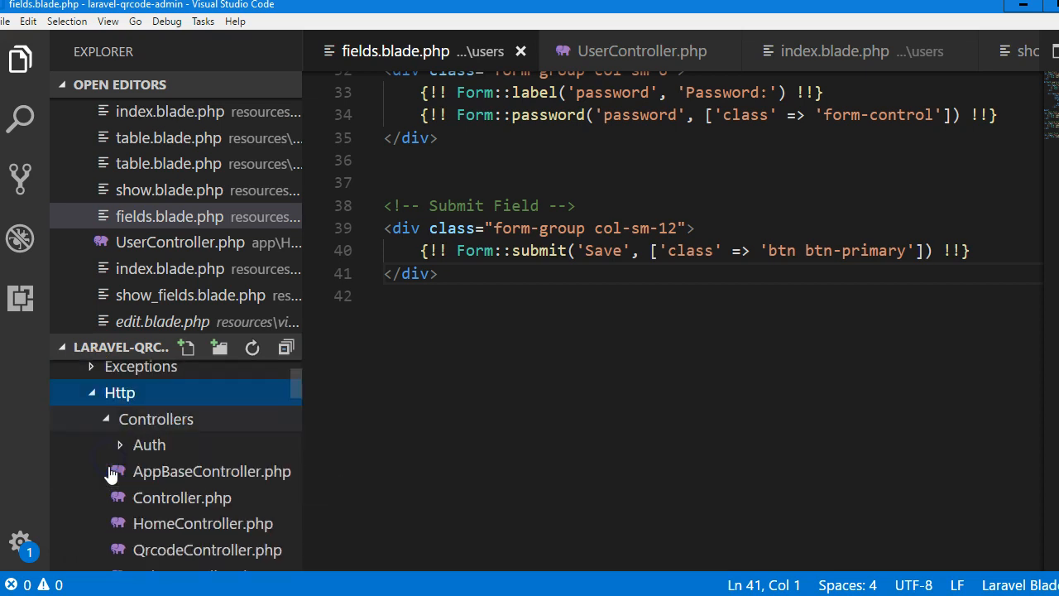
{"action": "left_click", "coordinate": [149, 445]}
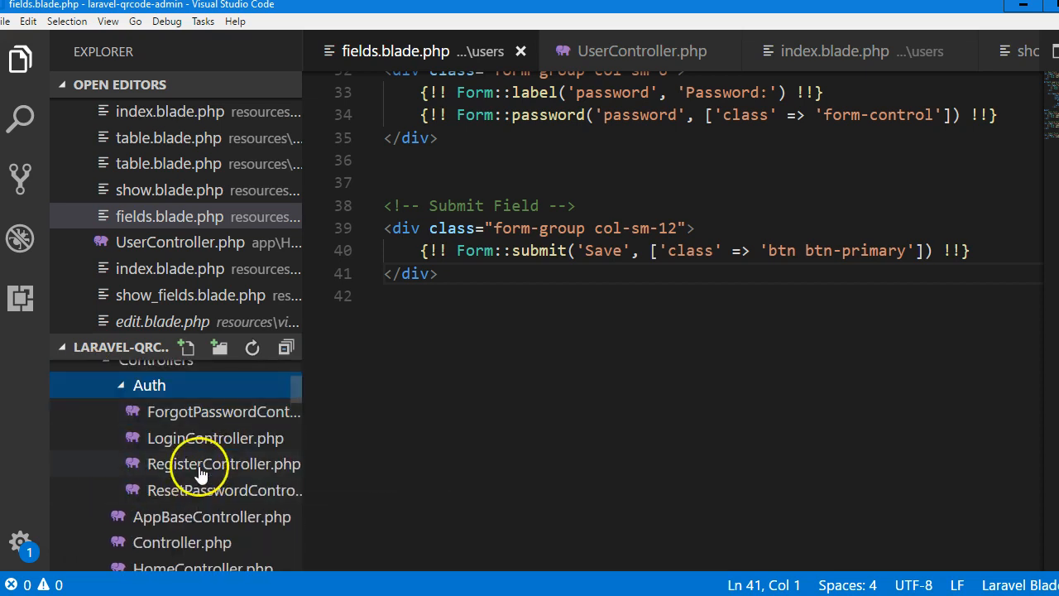
{"action": "left_click", "coordinate": [223, 463]}
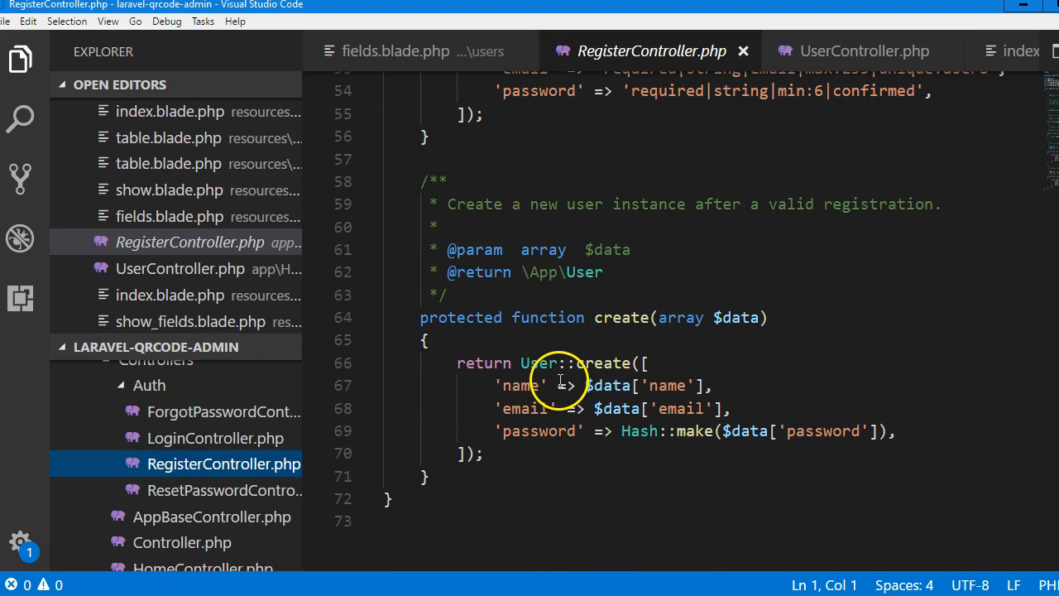
{"action": "mouse_move", "coordinate": [620, 431]}
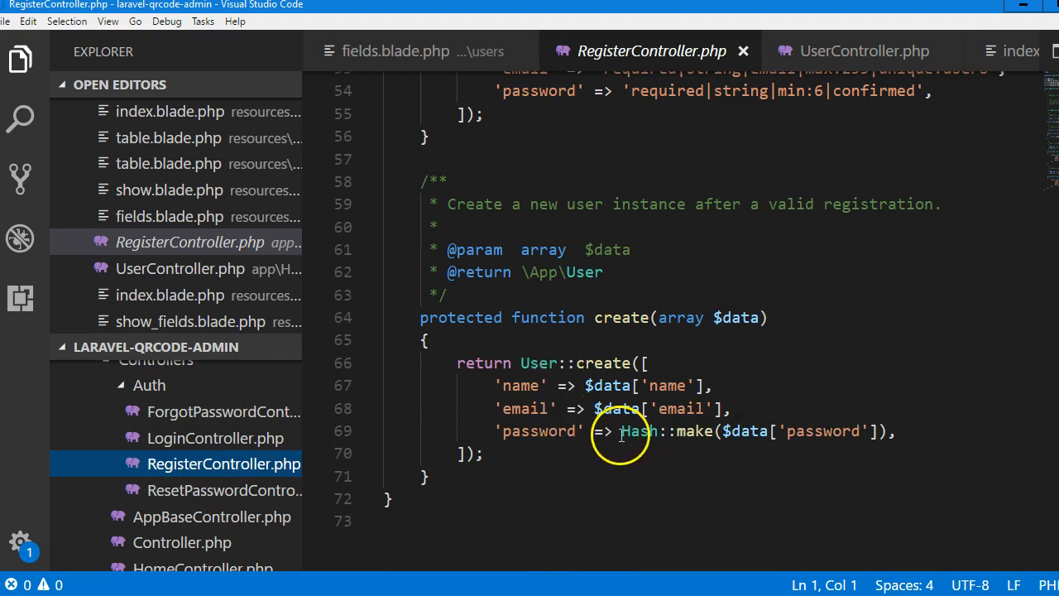
{"action": "mouse_move", "coordinate": [676, 336]}
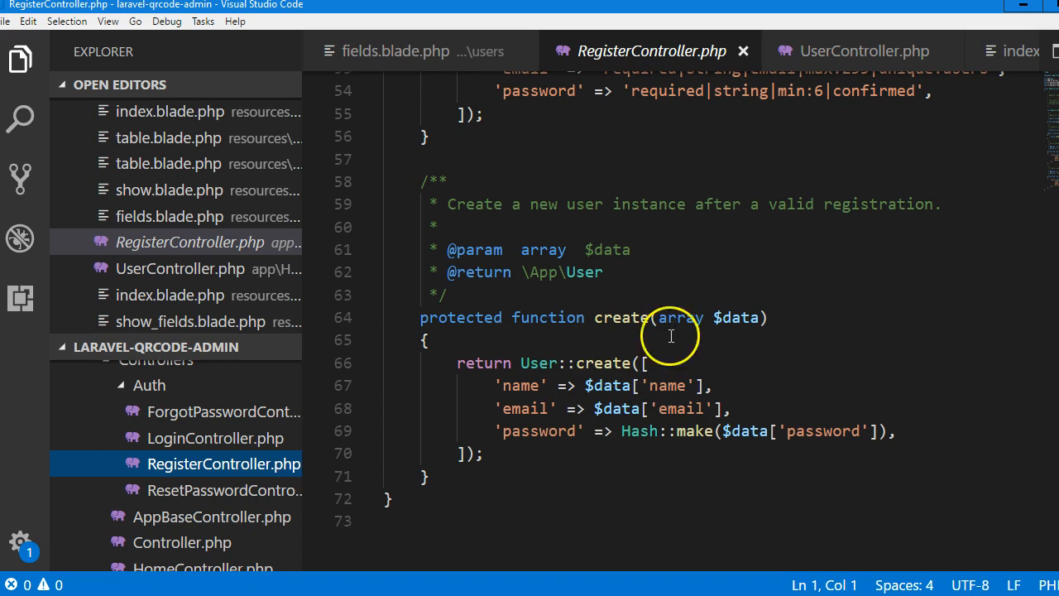
{"action": "mouse_move", "coordinate": [622, 436]}
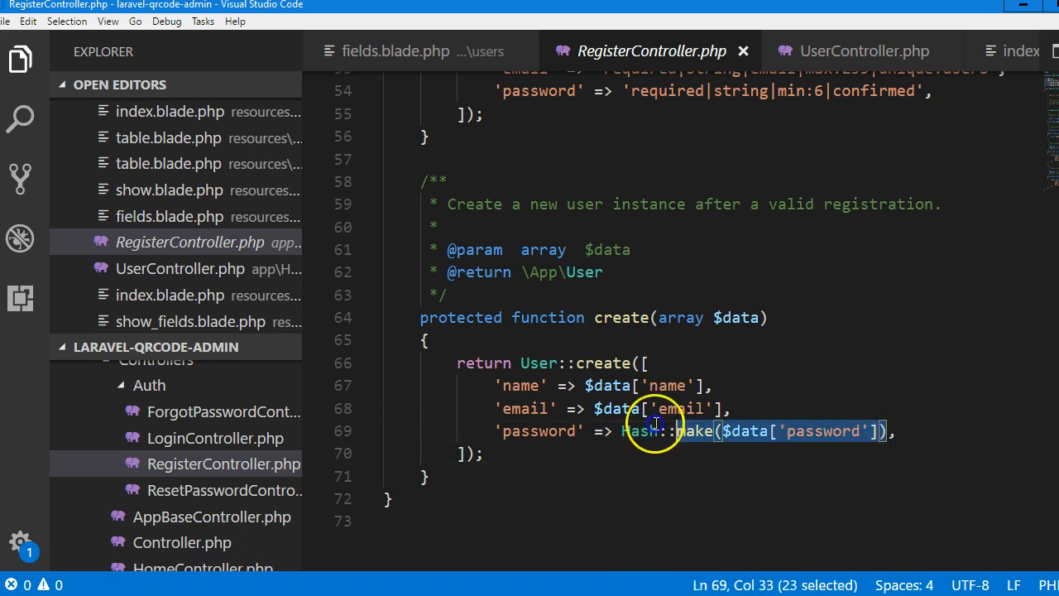
Inspect the Hash::make password line and Hash import, then scroll toward UserController.php.
{"action": "right_click", "coordinate": [662, 430]}
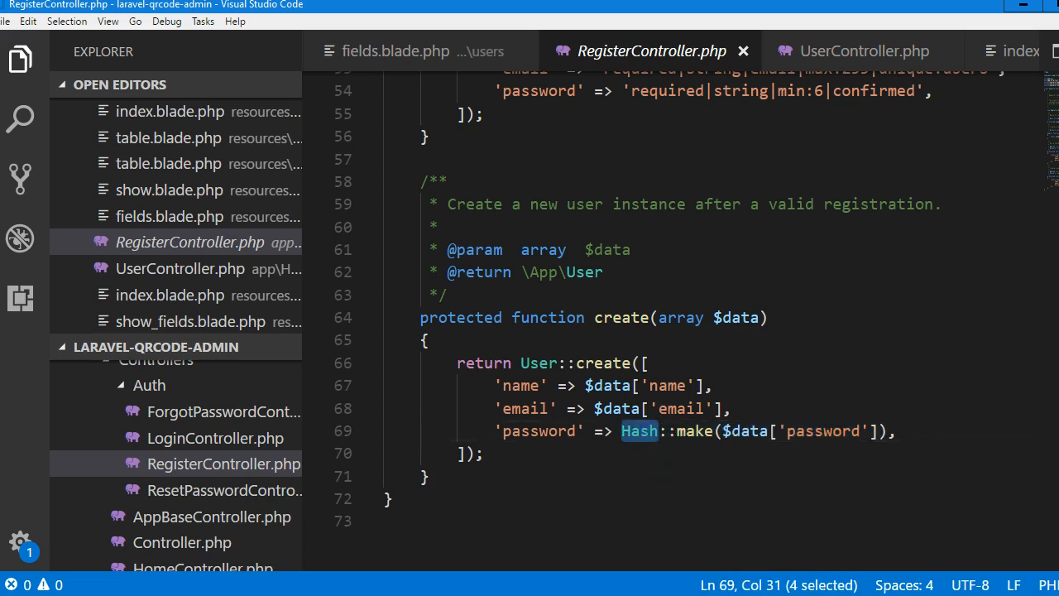
{"action": "scroll", "scroll_direction": "up", "scroll_amount": 3}
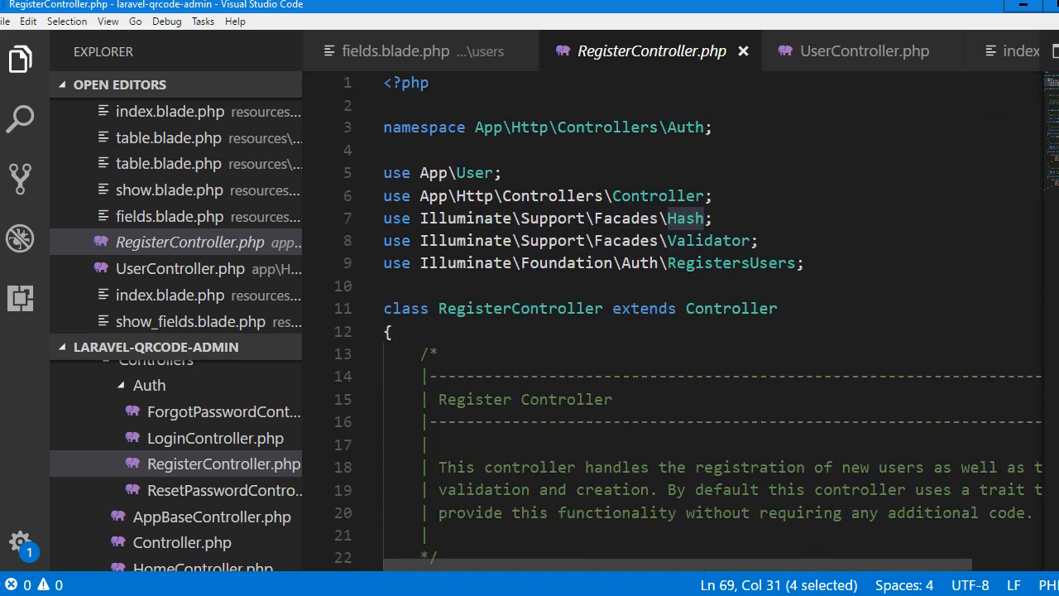
{"action": "mouse_move", "coordinate": [400, 223]}
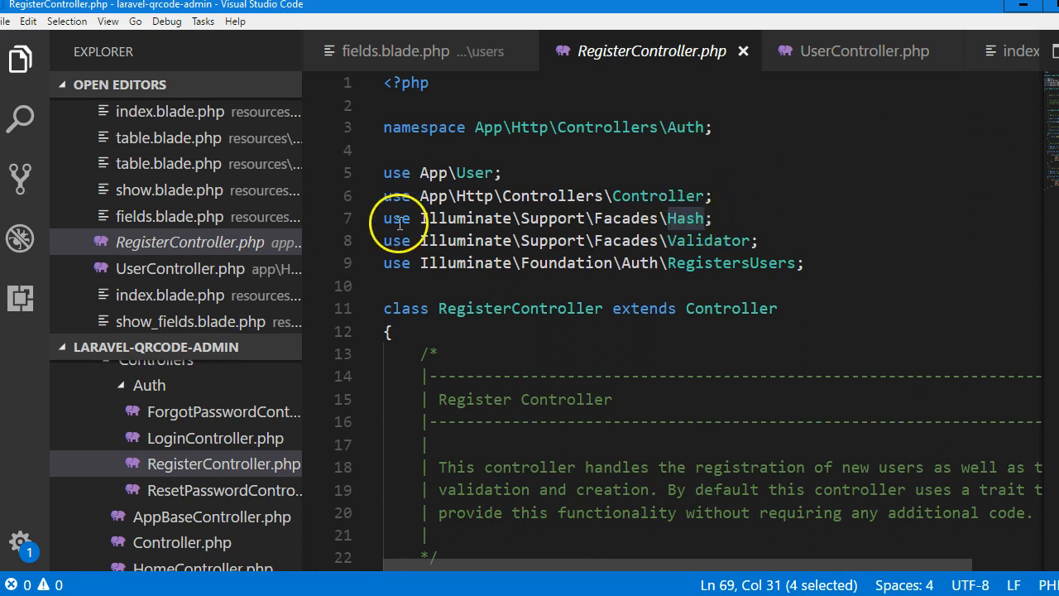
{"action": "mouse_move", "coordinate": [213, 499]}
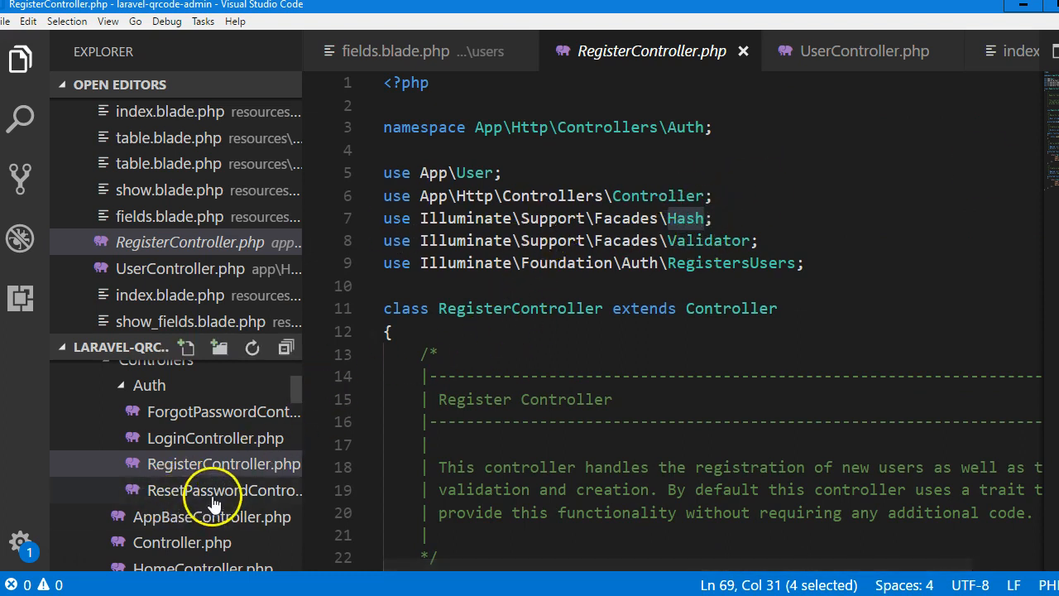
{"action": "scroll", "scroll_direction": "down", "scroll_amount": 3}
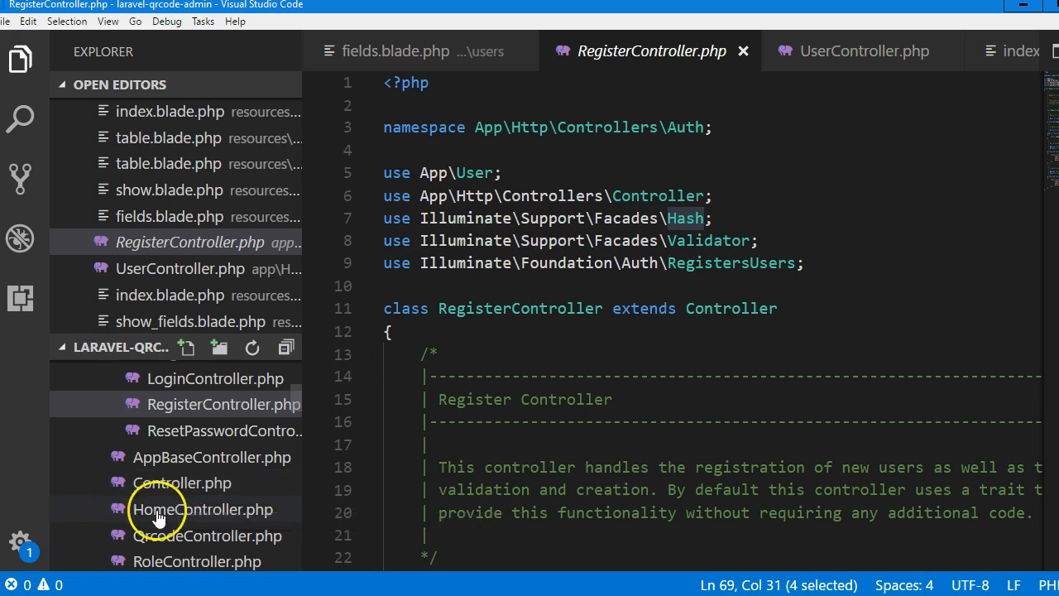
{"action": "scroll", "scroll_direction": "down", "scroll_amount": 3}
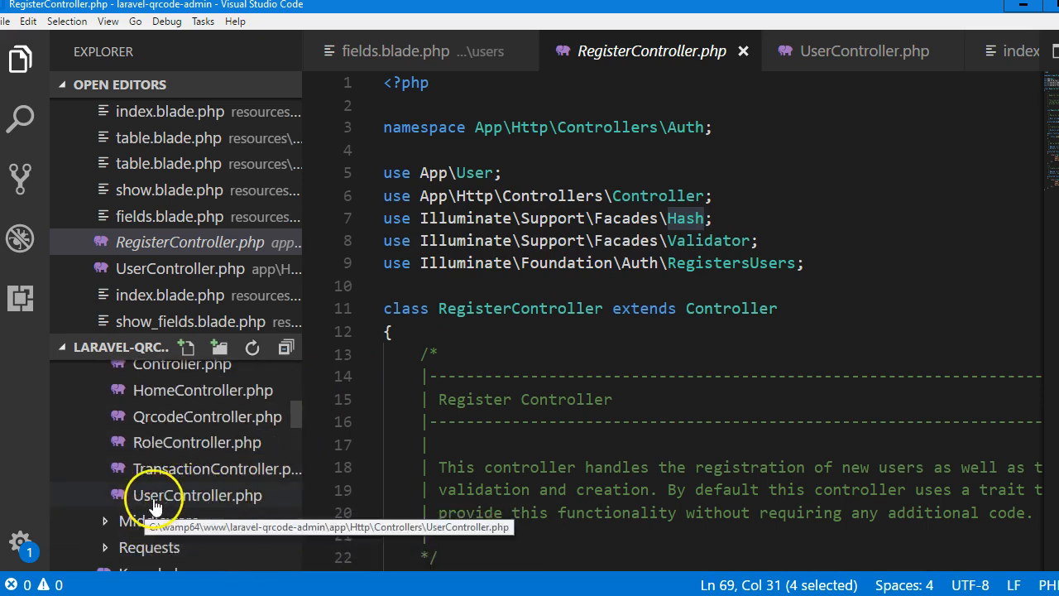
In UserController's update method, add a // Hash comment and pass $input instead of $request->all().
{"action": "left_click", "coordinate": [197, 495]}
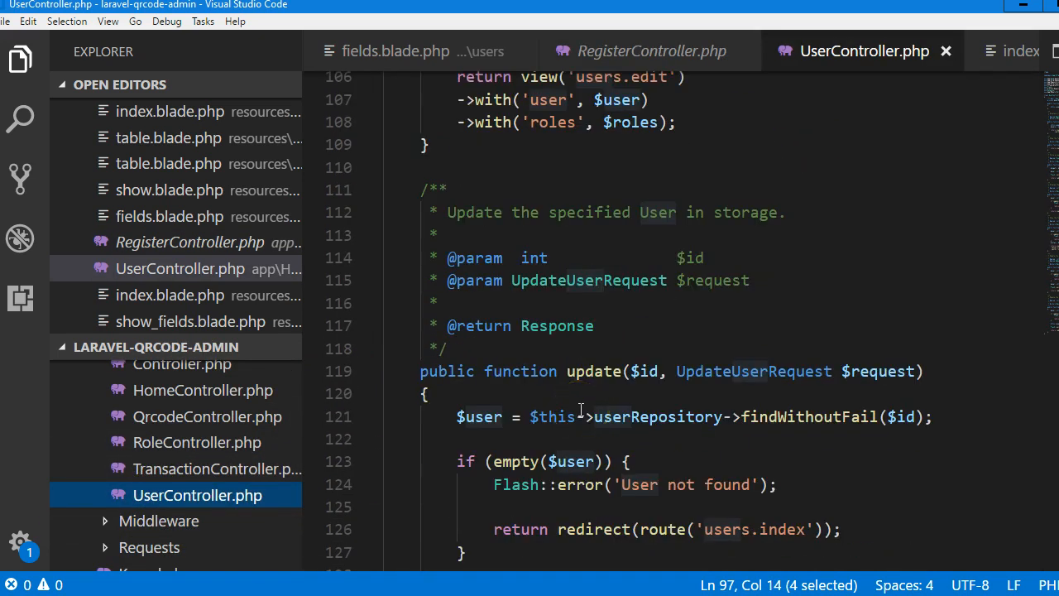
{"action": "scroll", "scroll_direction": "down", "scroll_amount": 3}
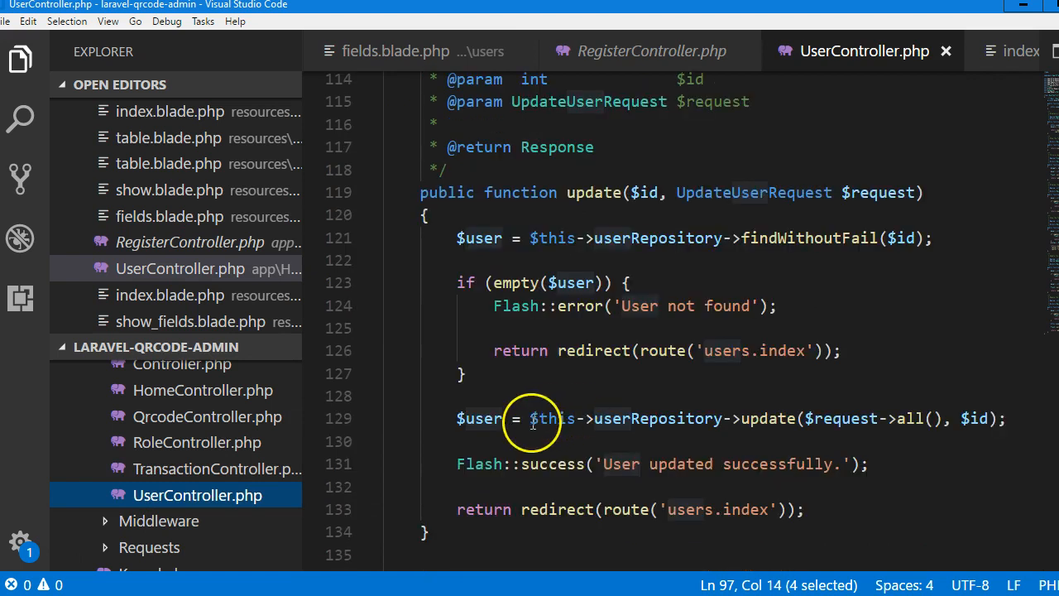
{"action": "mouse_move", "coordinate": [547, 373]}
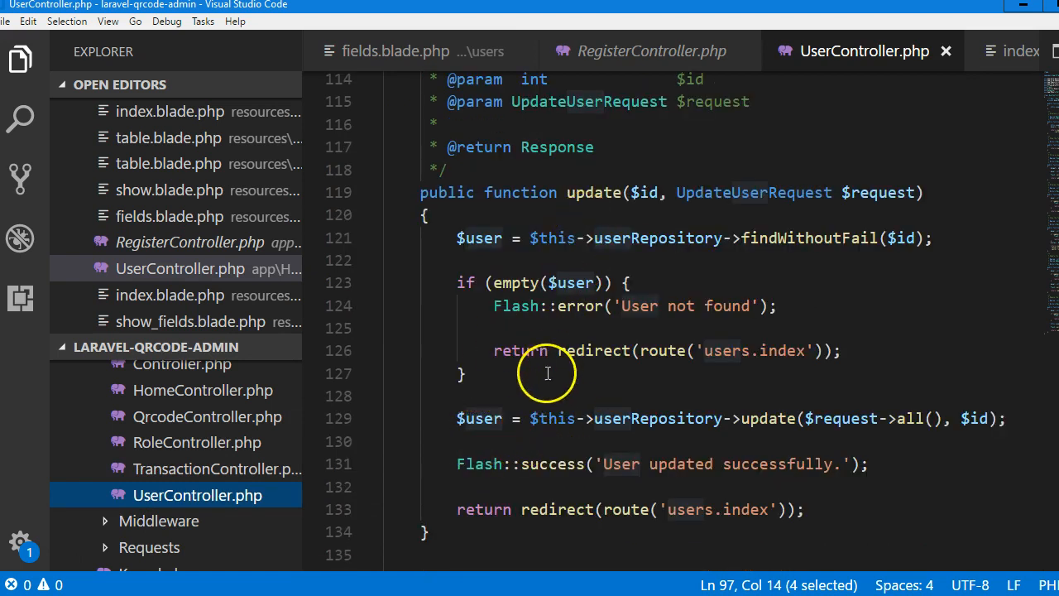
{"action": "mouse_move", "coordinate": [573, 364]}
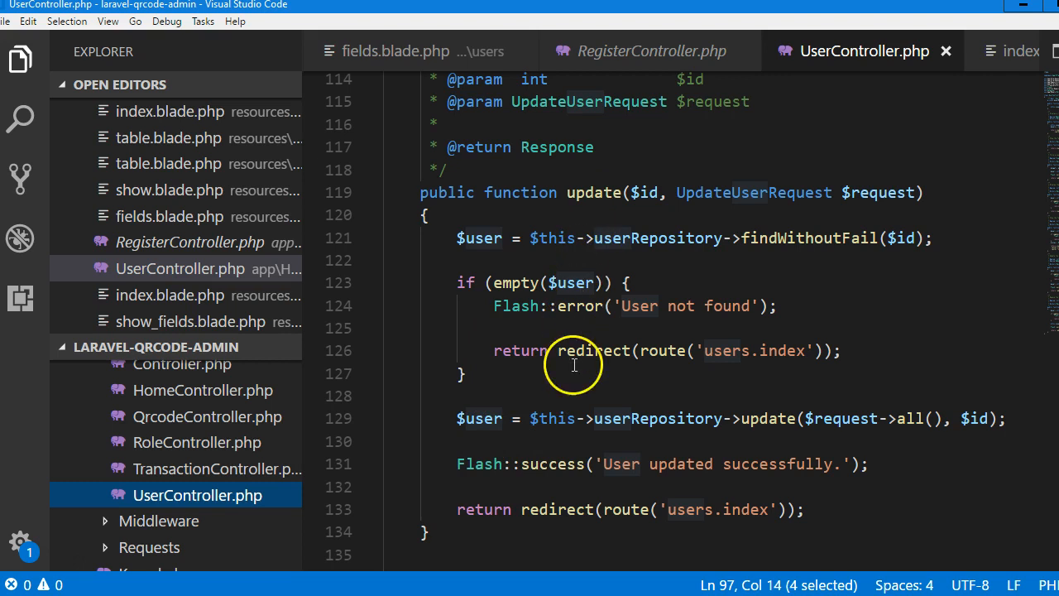
{"action": "mouse_move", "coordinate": [525, 248]}
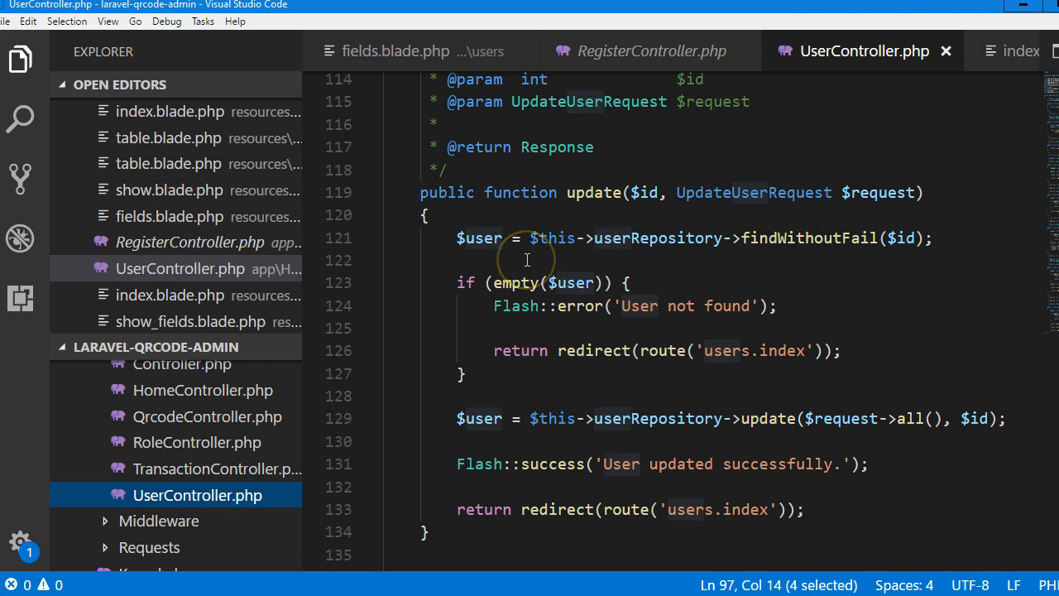
{"action": "mouse_move", "coordinate": [909, 429]}
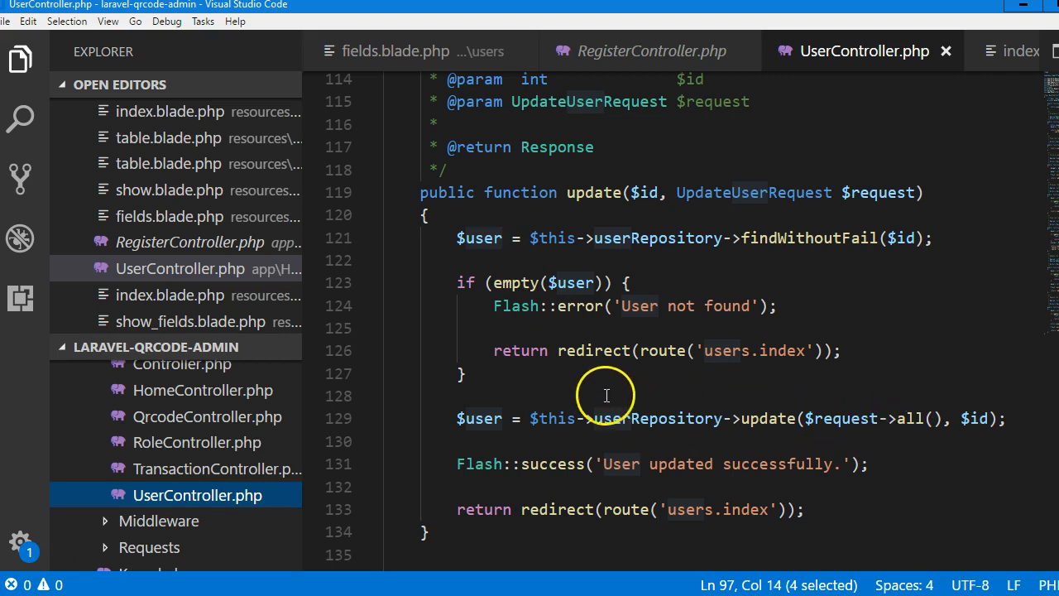
{"action": "left_click", "coordinate": [599, 396]}
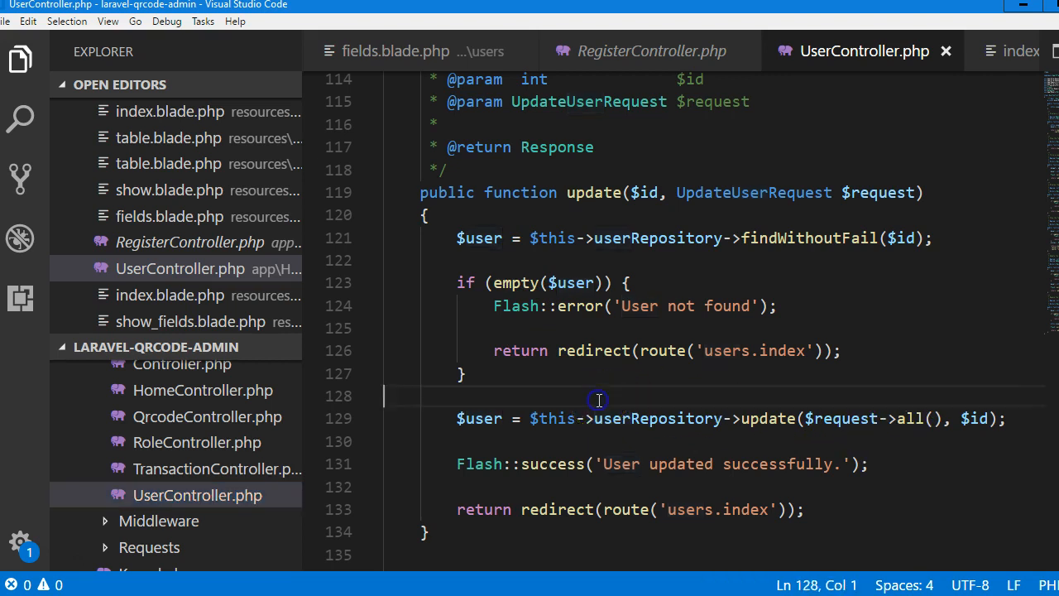
{"action": "mouse_move", "coordinate": [943, 418]}
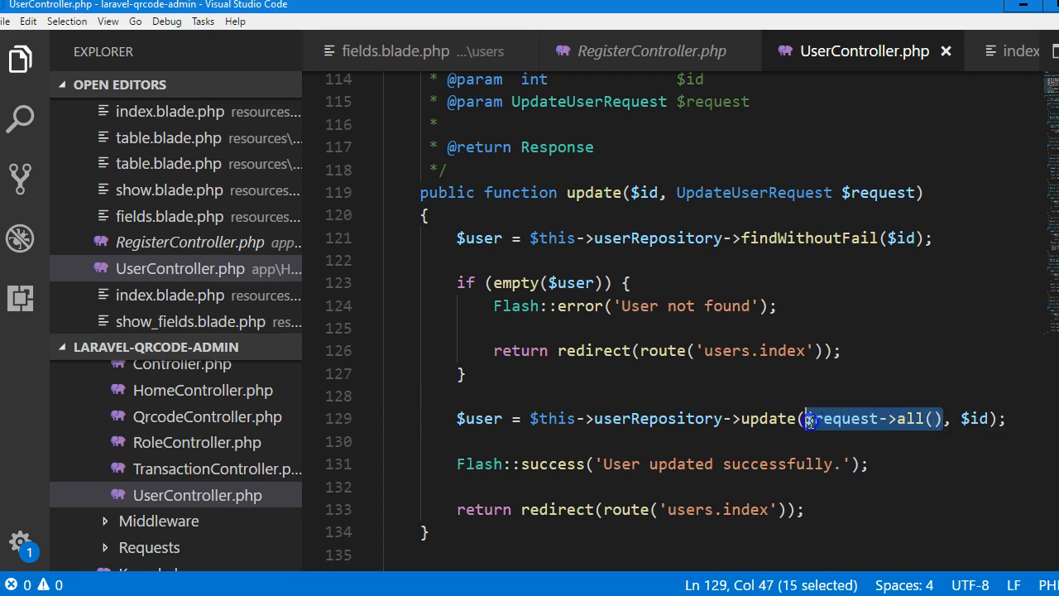
{"action": "mouse_move", "coordinate": [747, 400]}
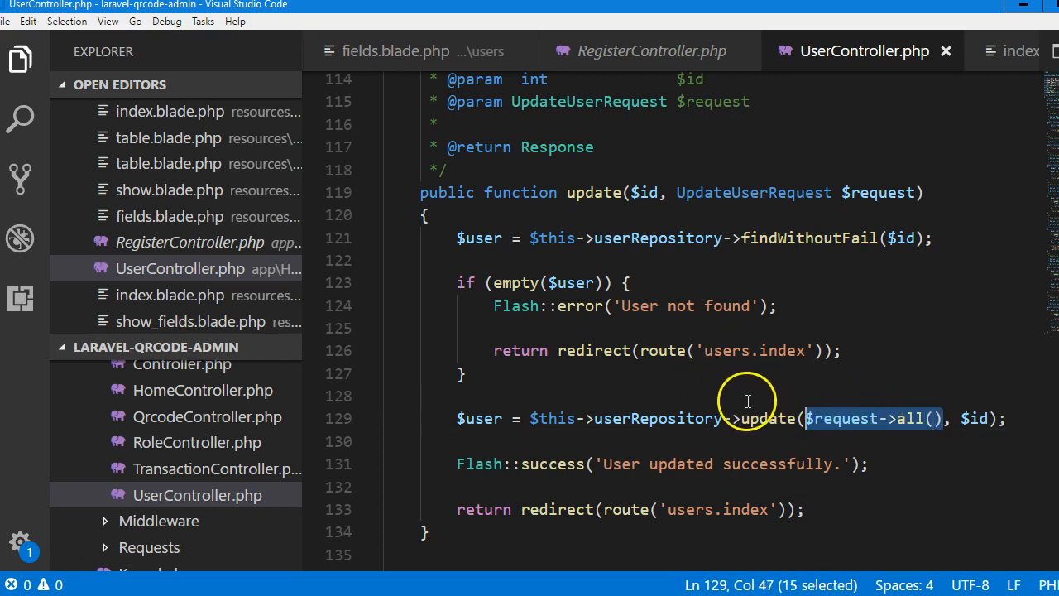
{"action": "type", "text": "//Hash::make($data['password"}
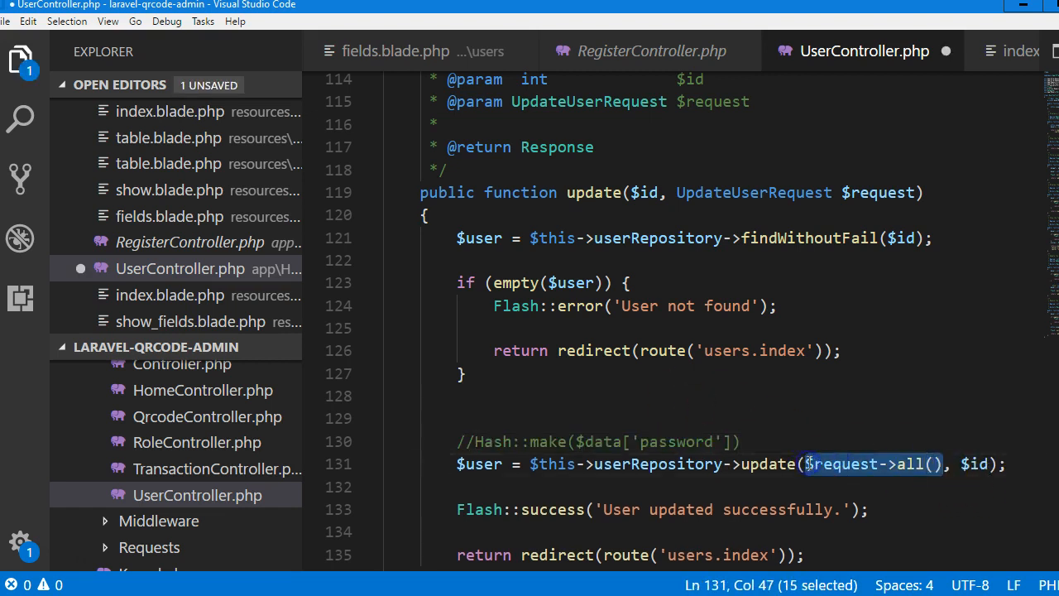
{"action": "key", "text": "Delete"}
{"action": "type", "text": "ino"}
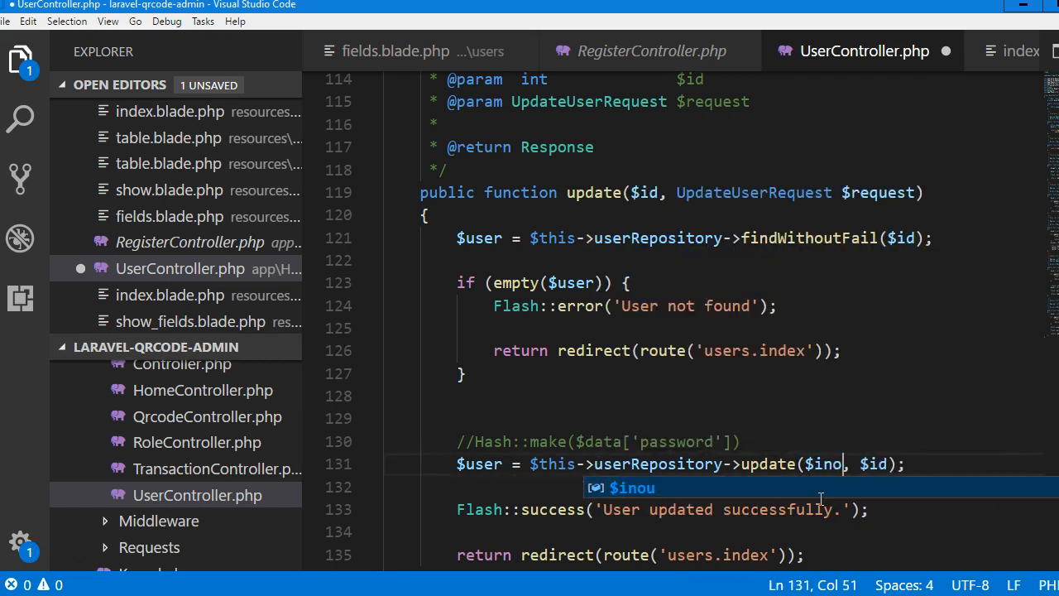
{"action": "type", "text": "put"}
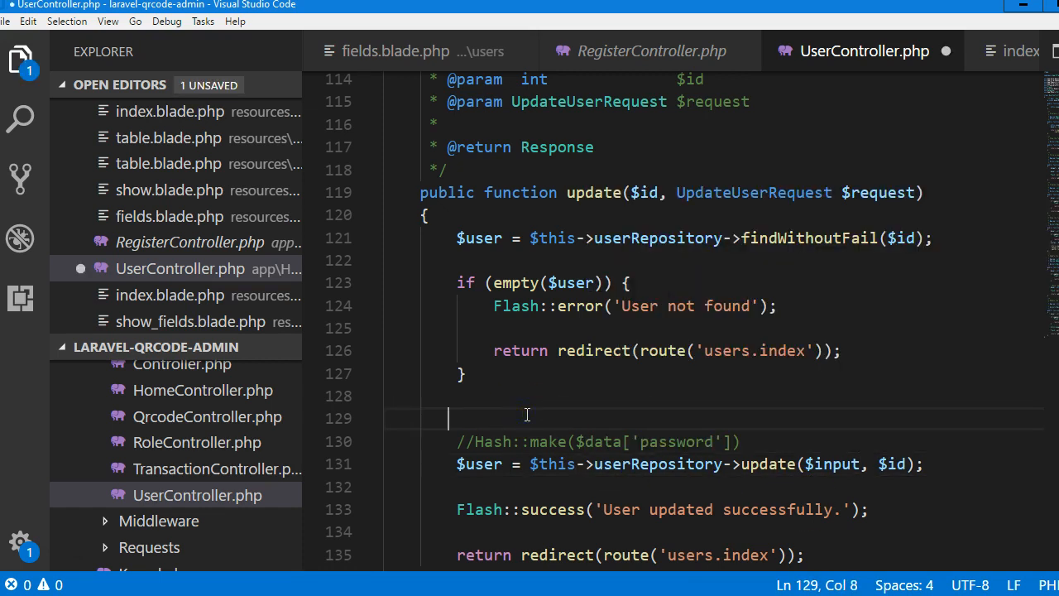
Write the $input = $request->all(); assignment in the update method.
{"action": "type", "text": "$ioput ="}
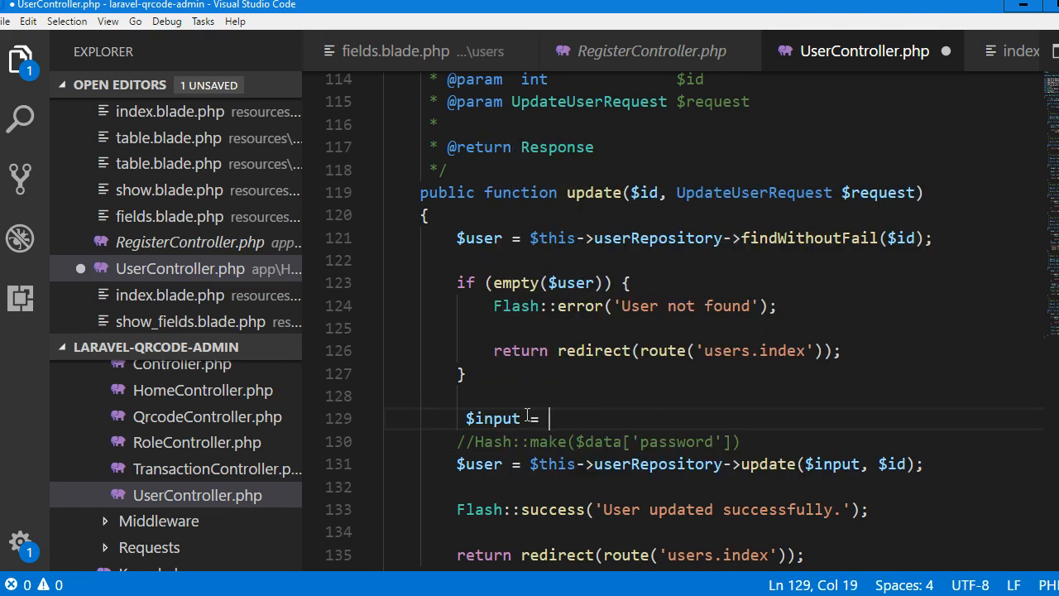
{"action": "type", "text": "$request->all();"}
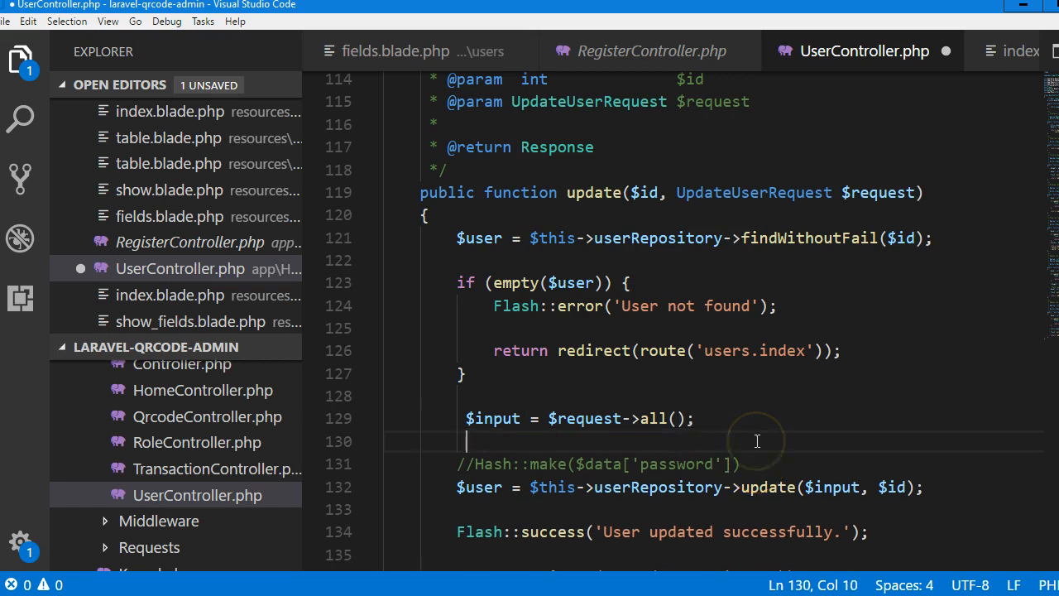
{"action": "key", "text": "ctrl+s"}
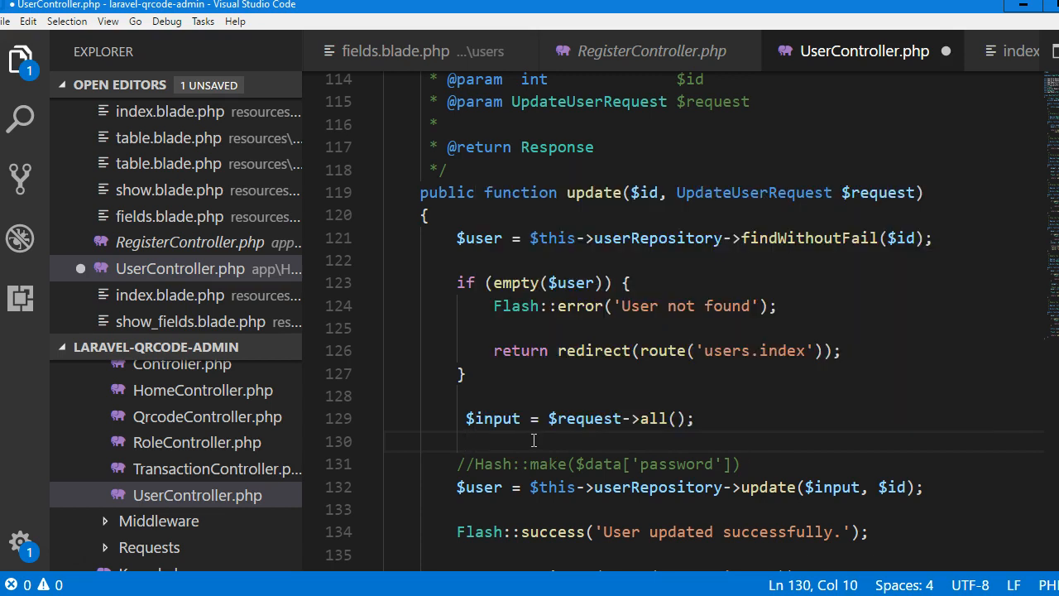
Add an if(!empty($input['password'])){ } block below the assignment.
{"action": "type", "text": "if(i"}
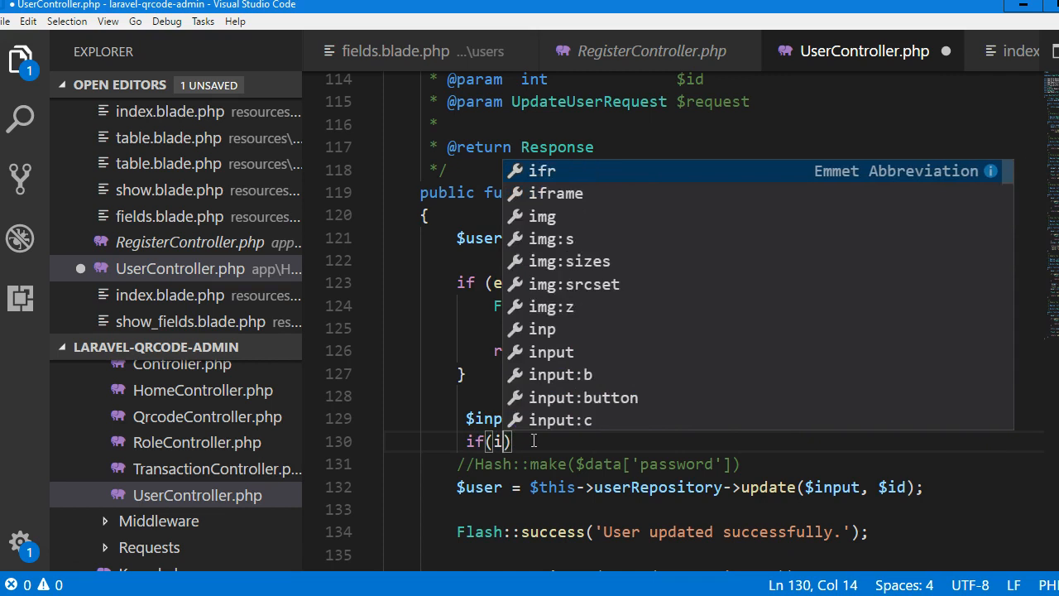
{"action": "type", "text": "!empt"}
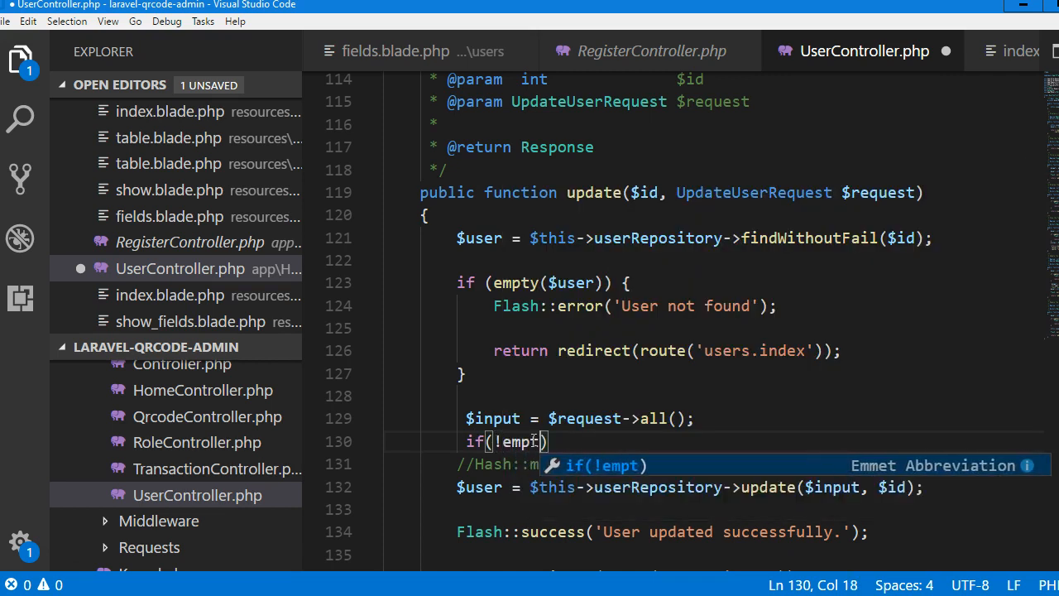
{"action": "type", "text": "y"}
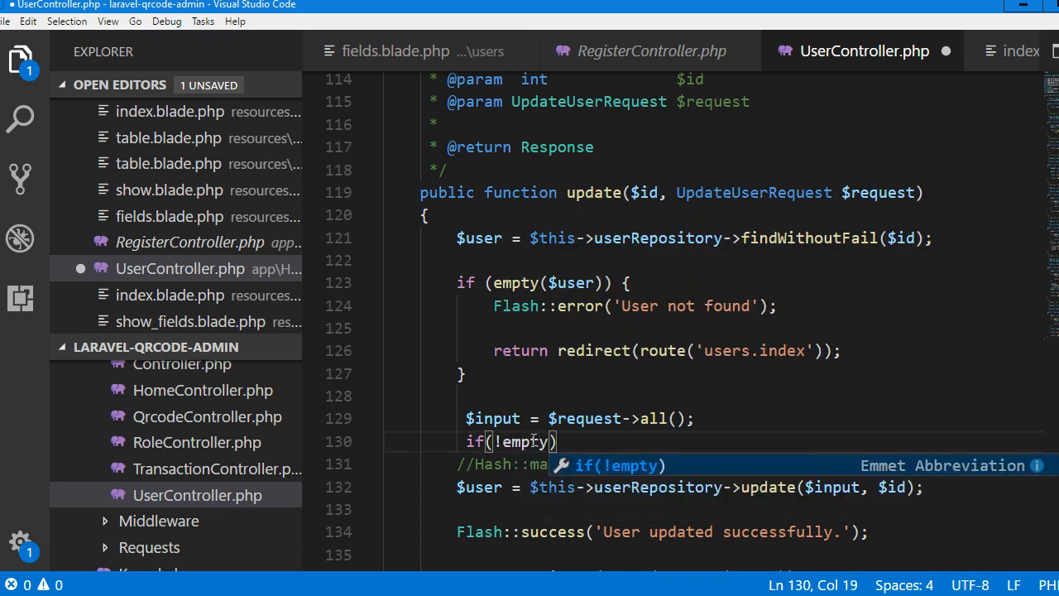
{"action": "type", "text": "("}
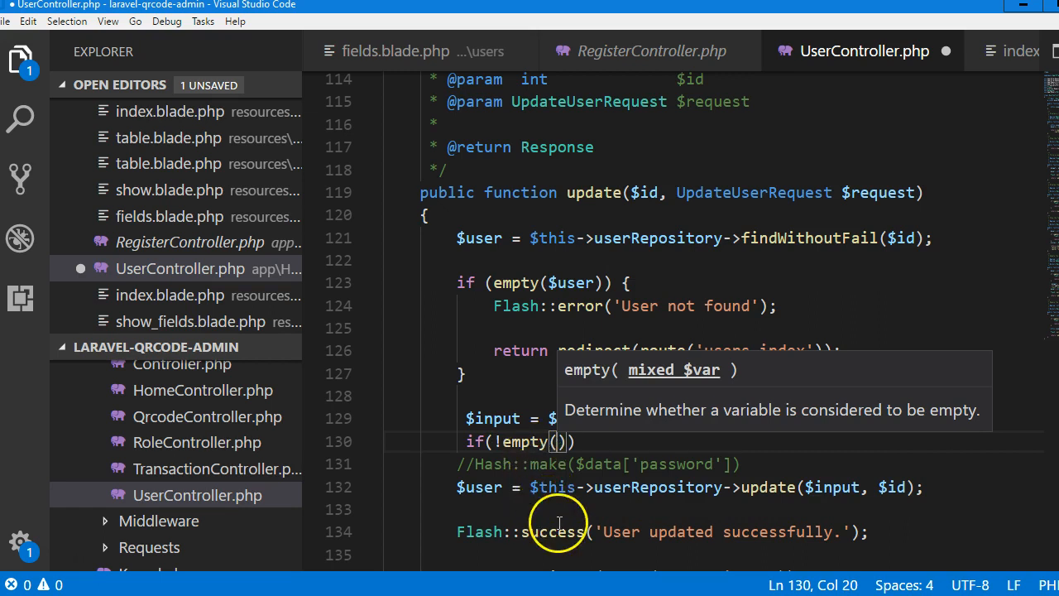
{"action": "mouse_move", "coordinate": [531, 418]}
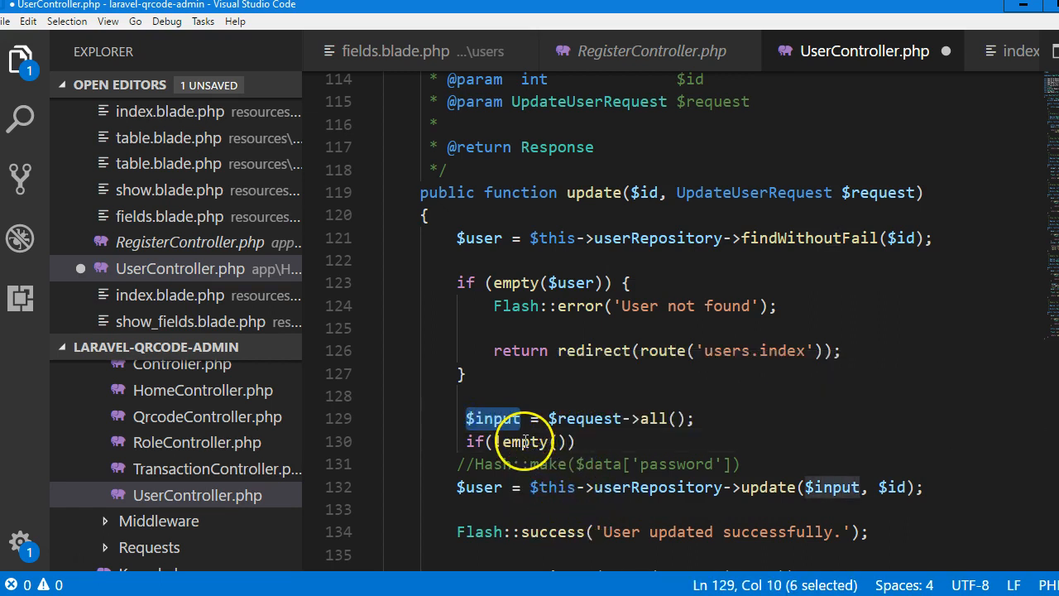
{"action": "type", "text": "!empty($input"}
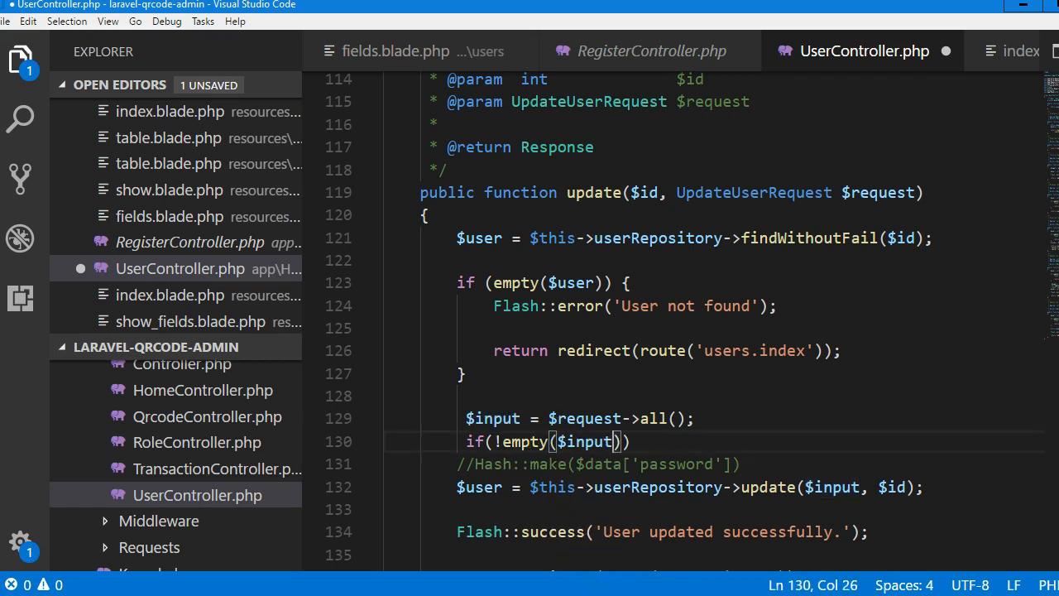
{"action": "type", "text": "[]"}
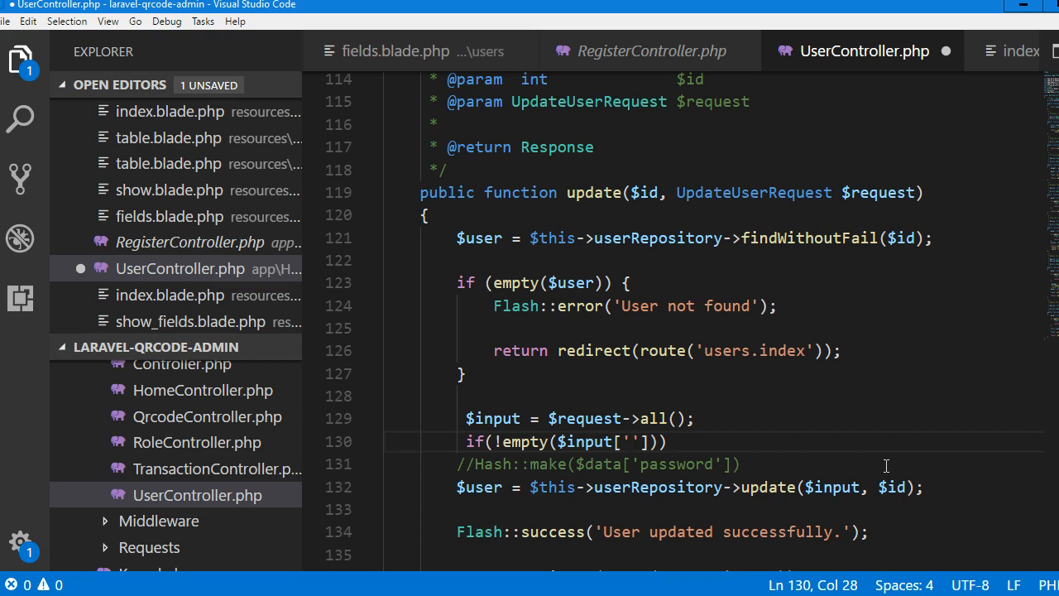
{"action": "type", "text": "password"}
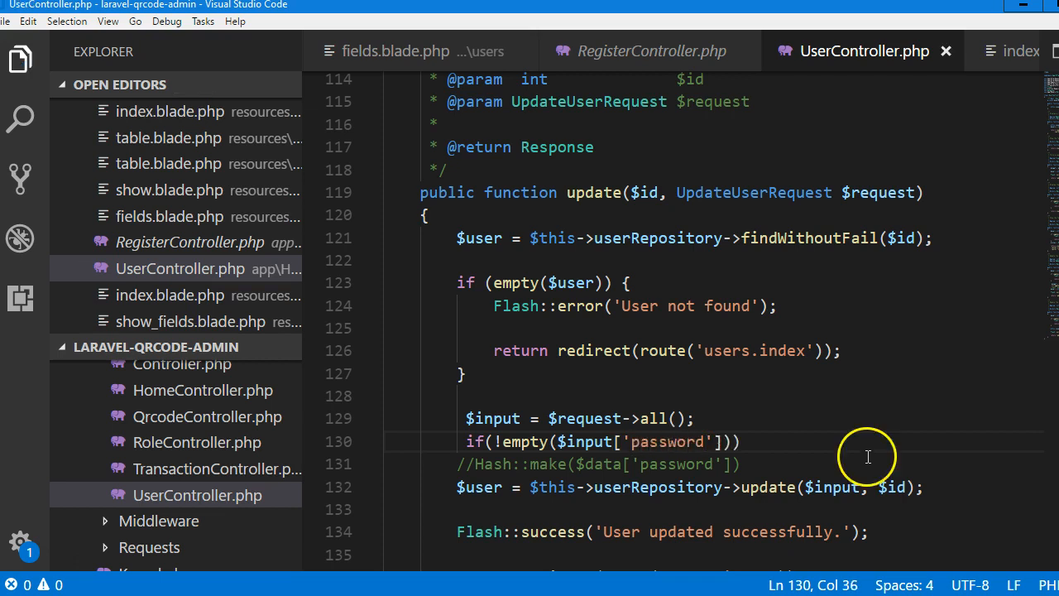
{"action": "type", "text": "{"}
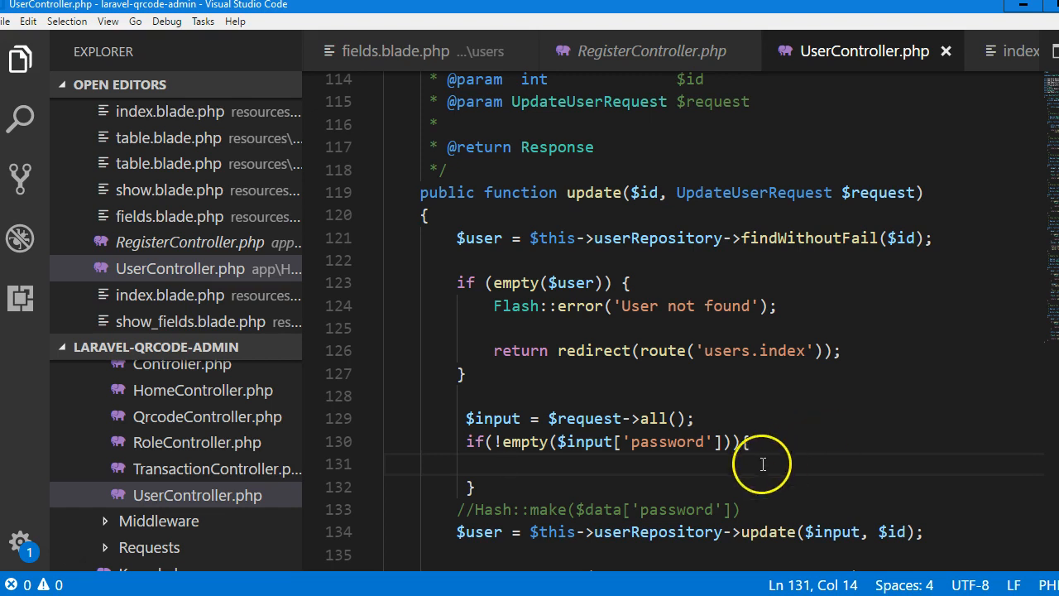
{"action": "mouse_move", "coordinate": [668, 509]}
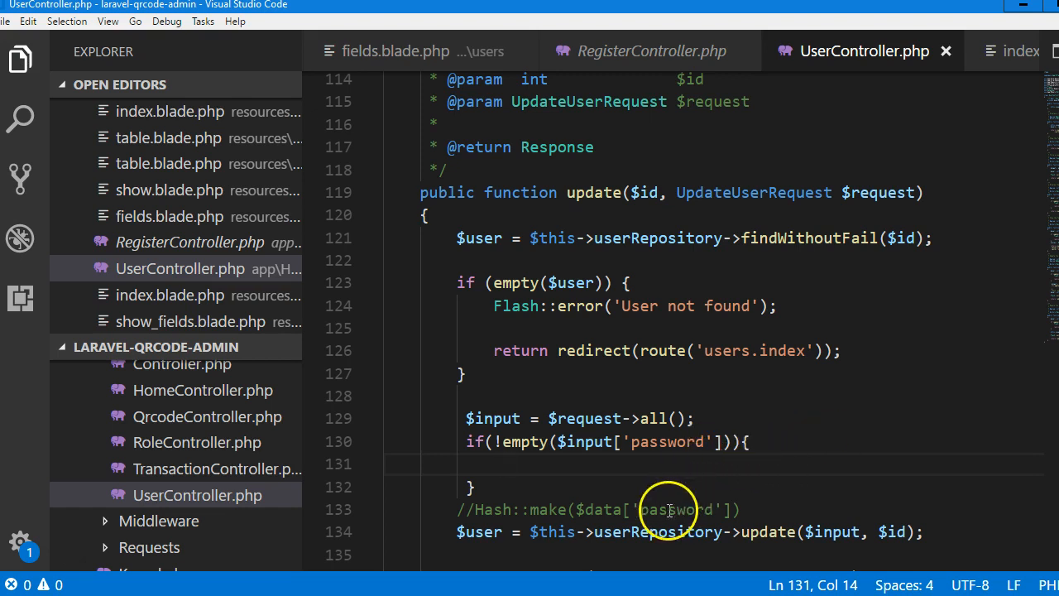
Set $input['password'] = Hash::make($input['password']); in the if block, drop the comment, and save.
{"action": "scroll", "scroll_direction": "down", "scroll_amount": 3}
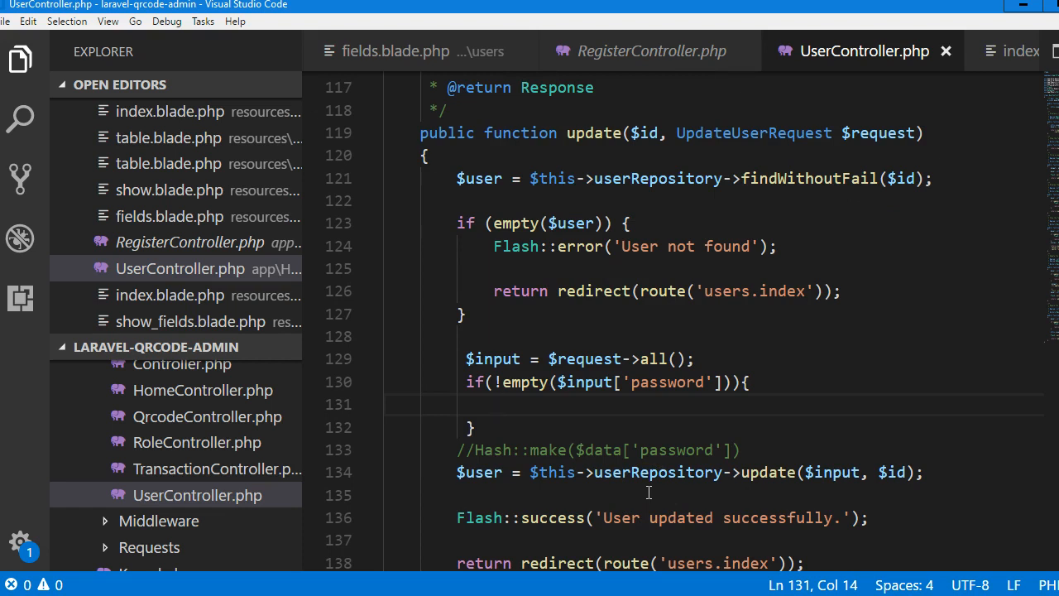
{"action": "mouse_move", "coordinate": [720, 382]}
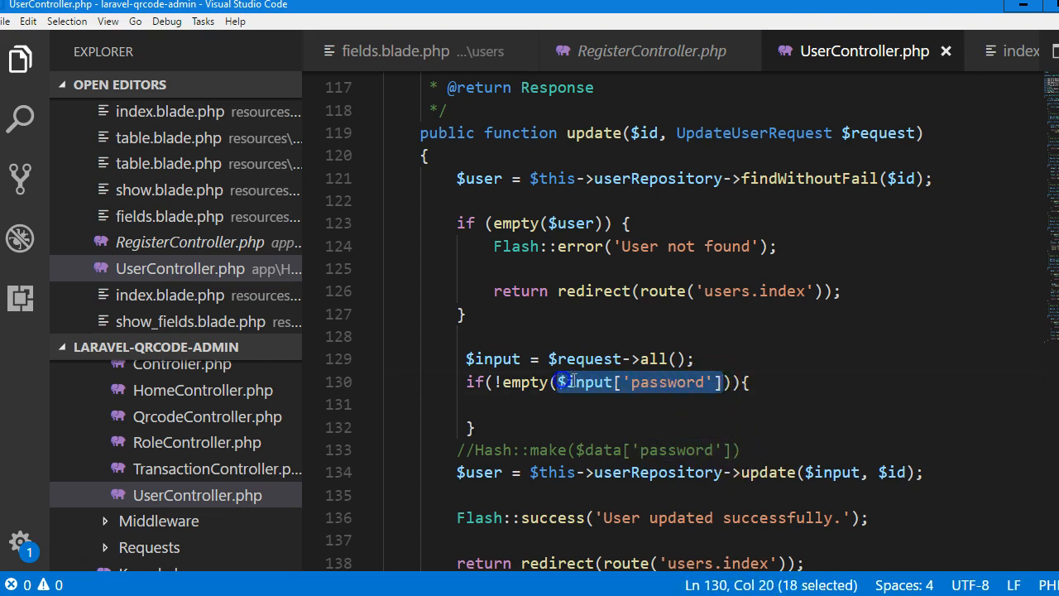
{"action": "left_click", "coordinate": [544, 405]}
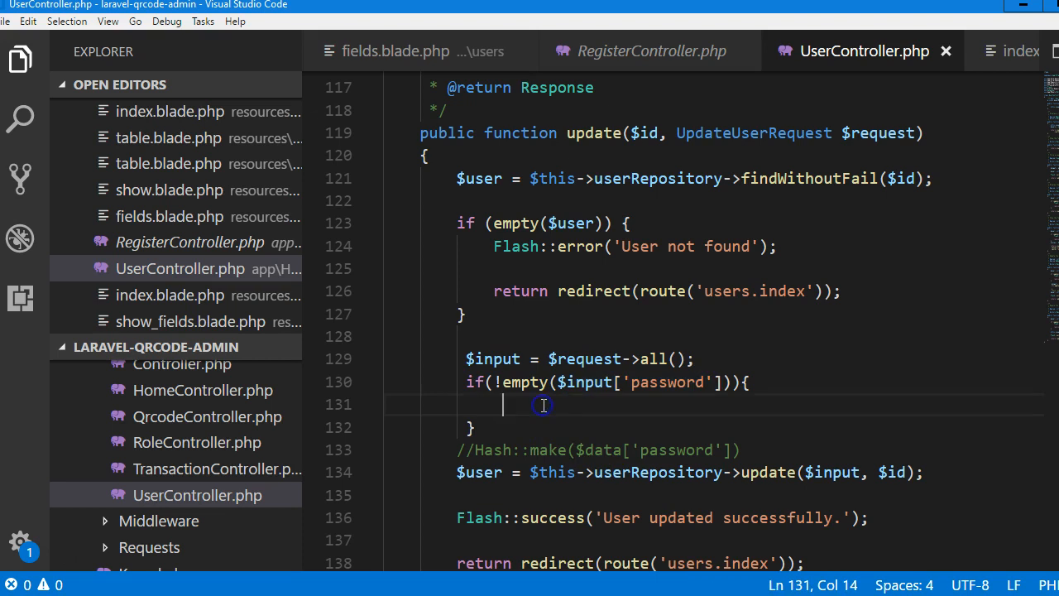
{"action": "type", "text": "$input['password'] = Hash::make($data['password"}
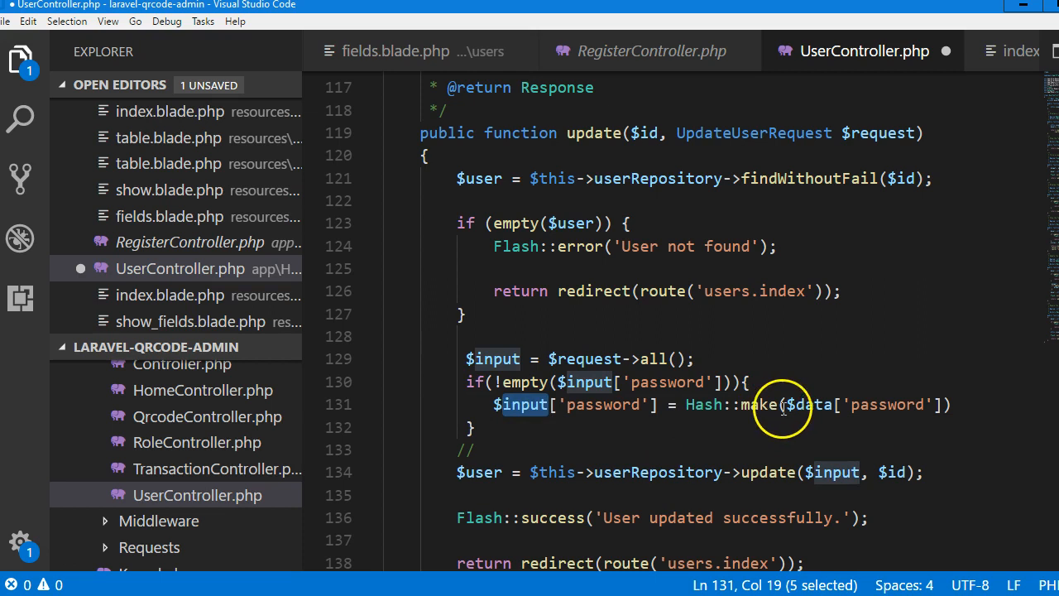
{"action": "type", "text": "$input"}
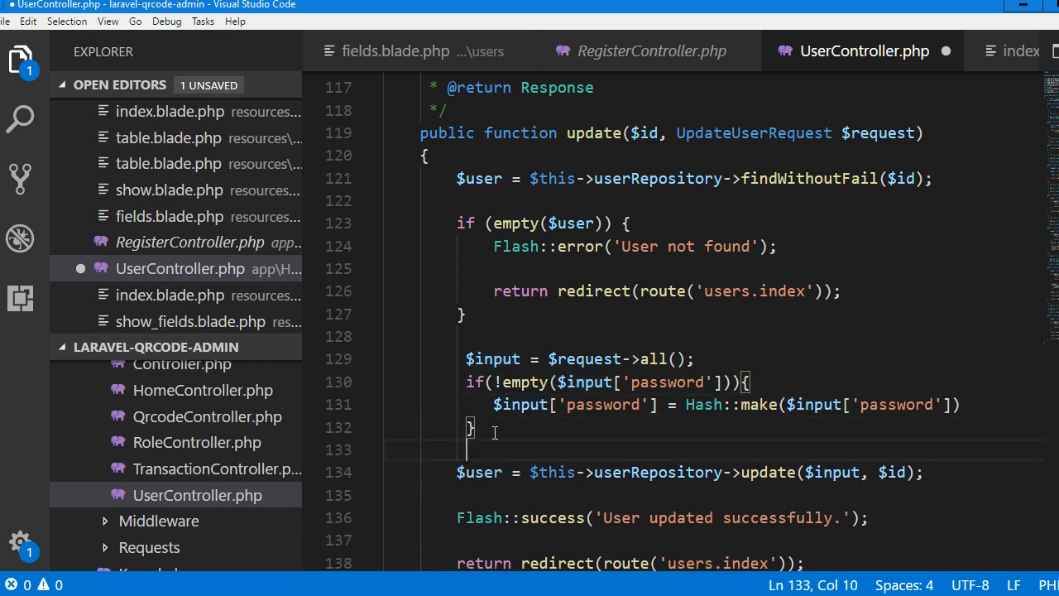
{"action": "key", "text": "ctrl+s"}
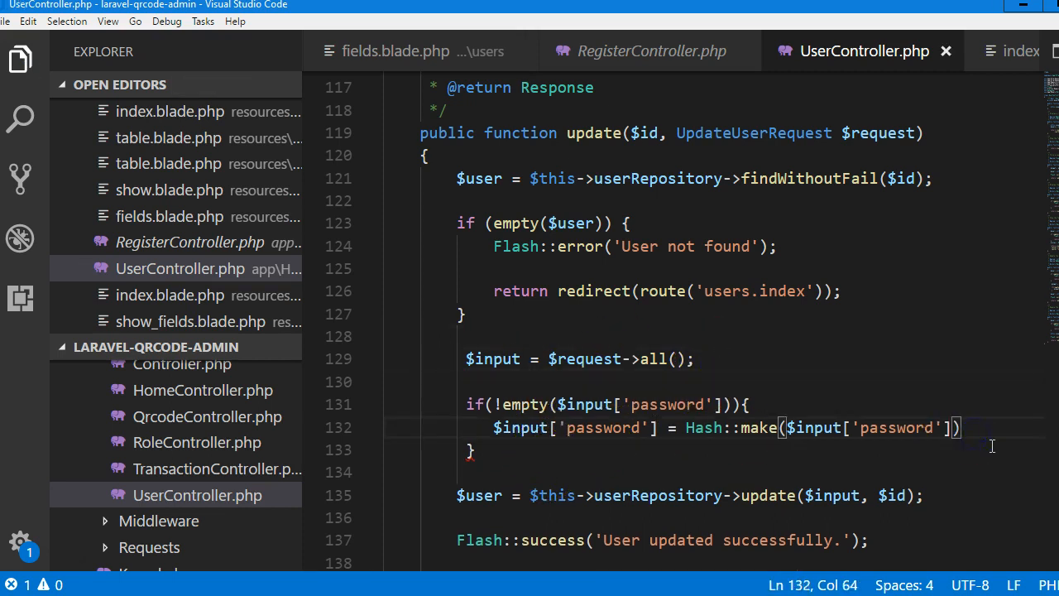
{"action": "type", "text": ";"}
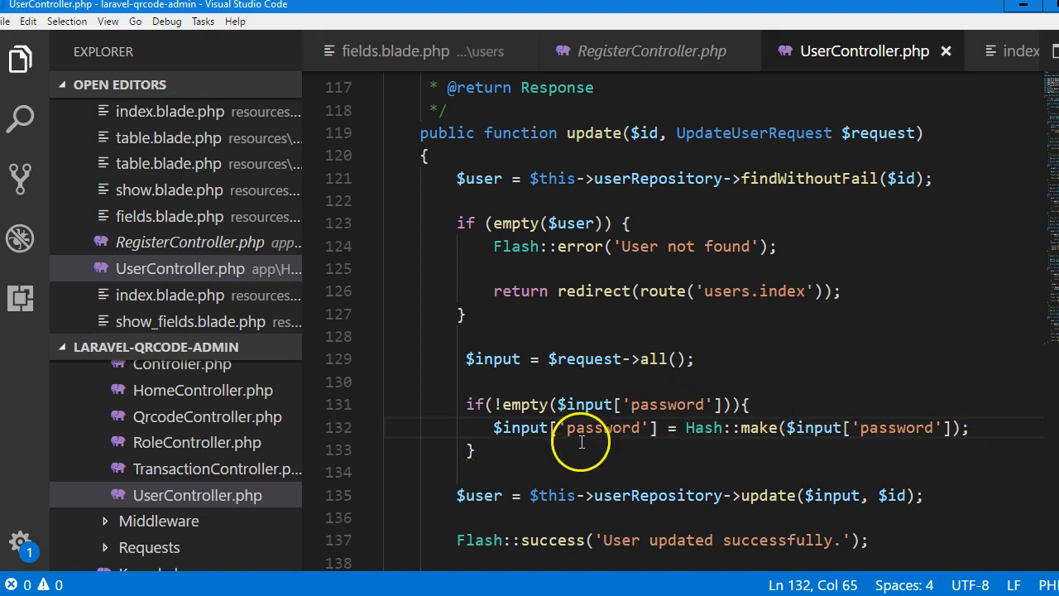
{"action": "mouse_move", "coordinate": [824, 454]}
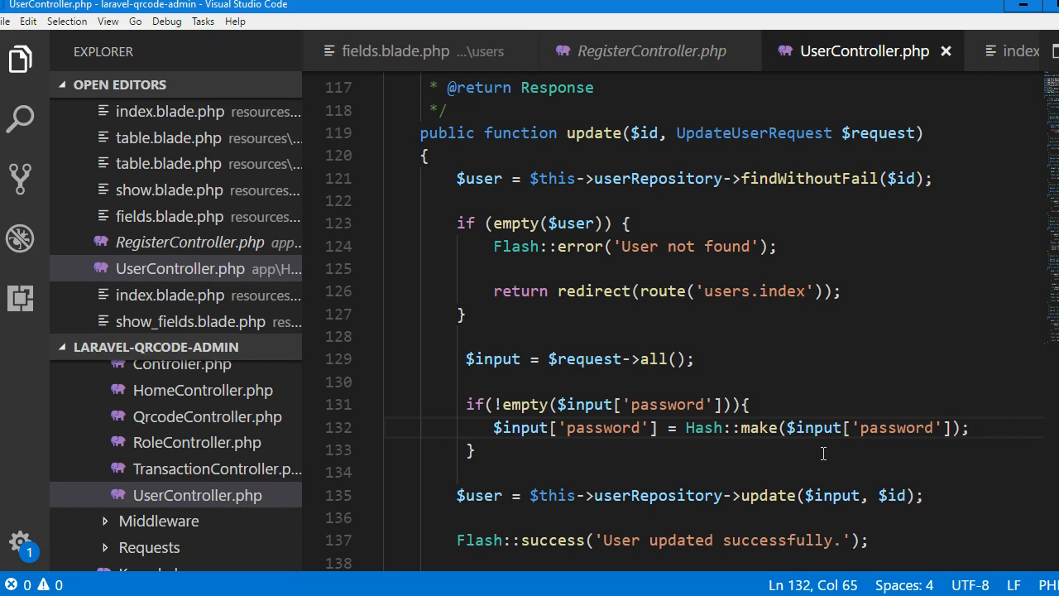
{"action": "mouse_move", "coordinate": [821, 453]}
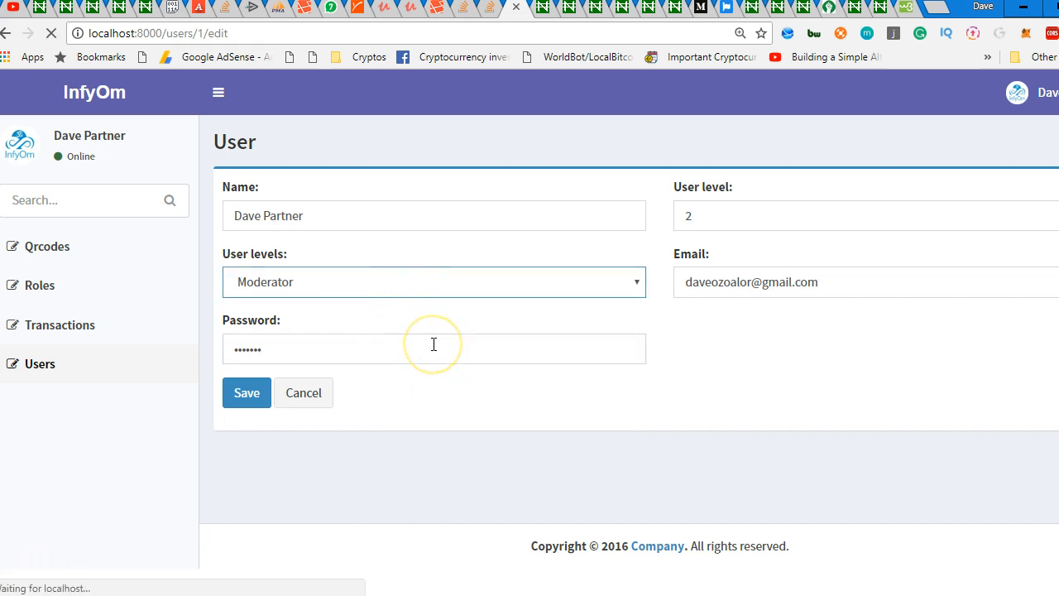
Reload users/1/edit in Chrome to confirm the Cancel button is gone.
{"action": "left_click", "coordinate": [303, 392]}
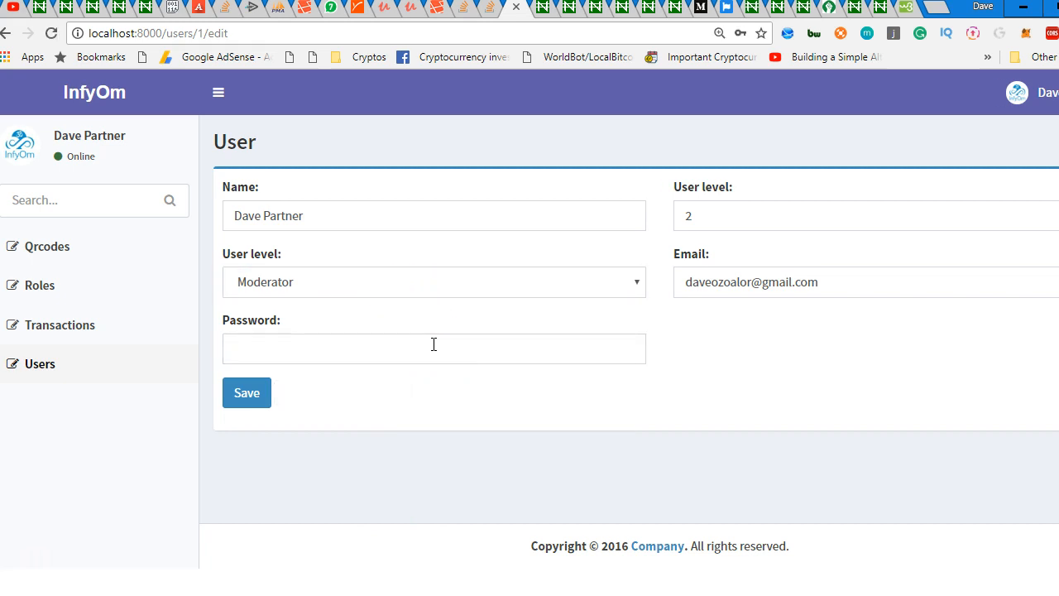
{"action": "left_click", "coordinate": [861, 215]}
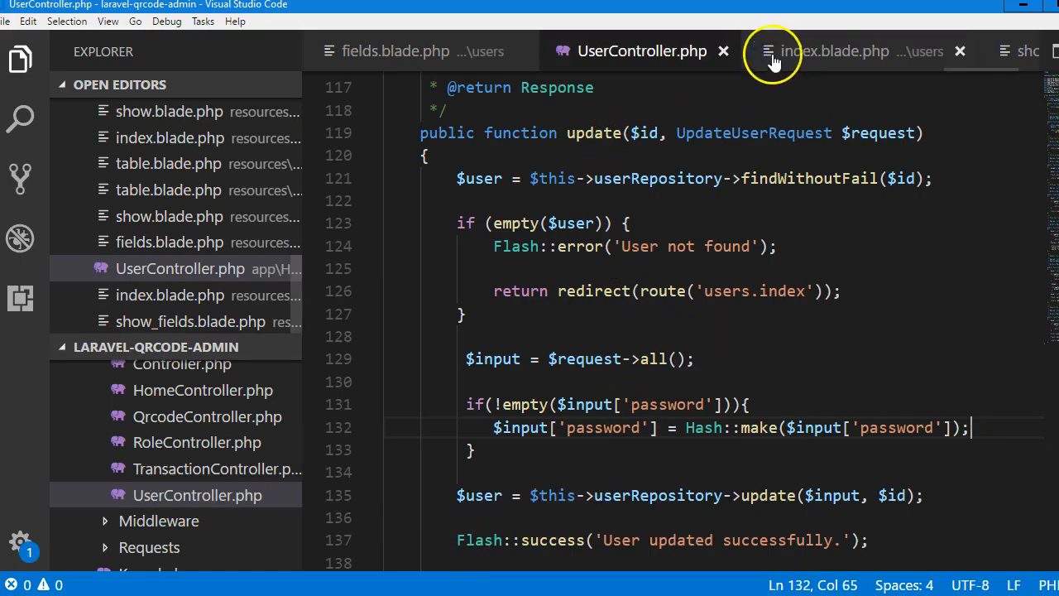
Delete the numeric role_id Form::number User level block from fields.blade.php.
{"action": "left_click", "coordinate": [396, 50]}
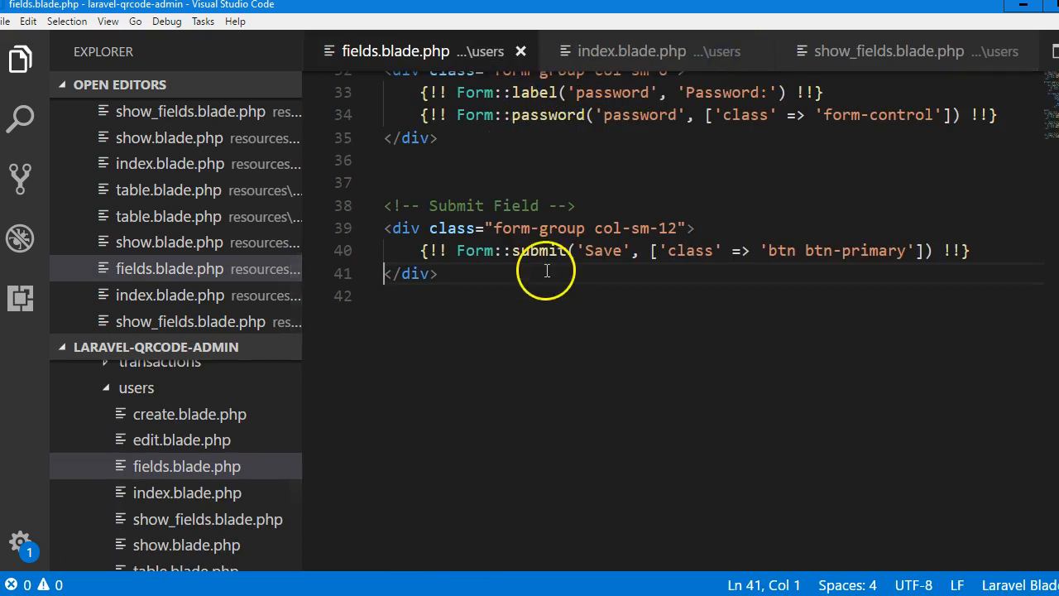
{"action": "scroll", "scroll_direction": "up", "scroll_amount": 3}
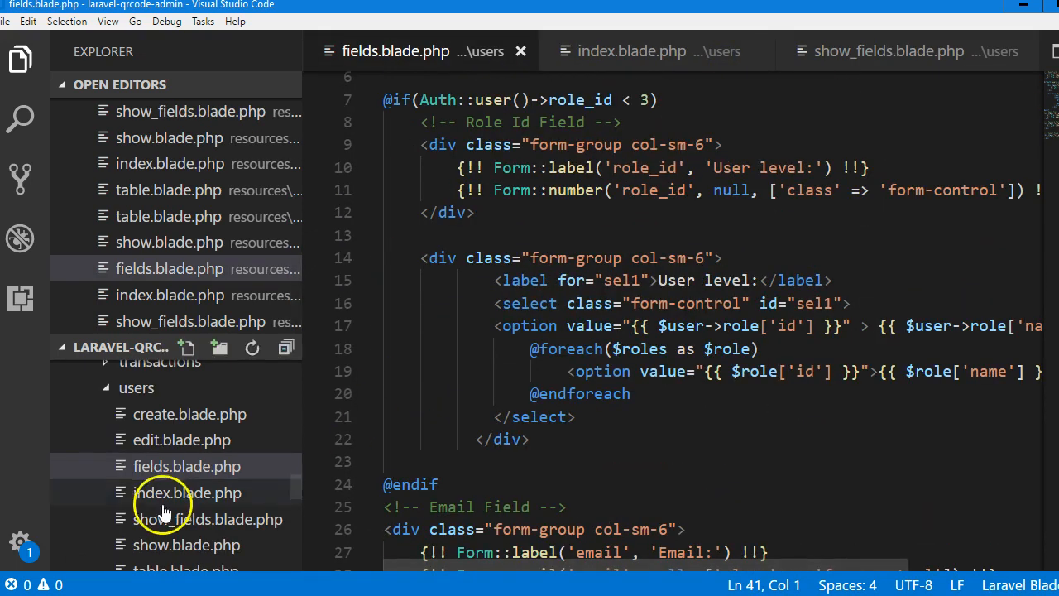
{"action": "scroll", "scroll_direction": "up", "scroll_amount": 3}
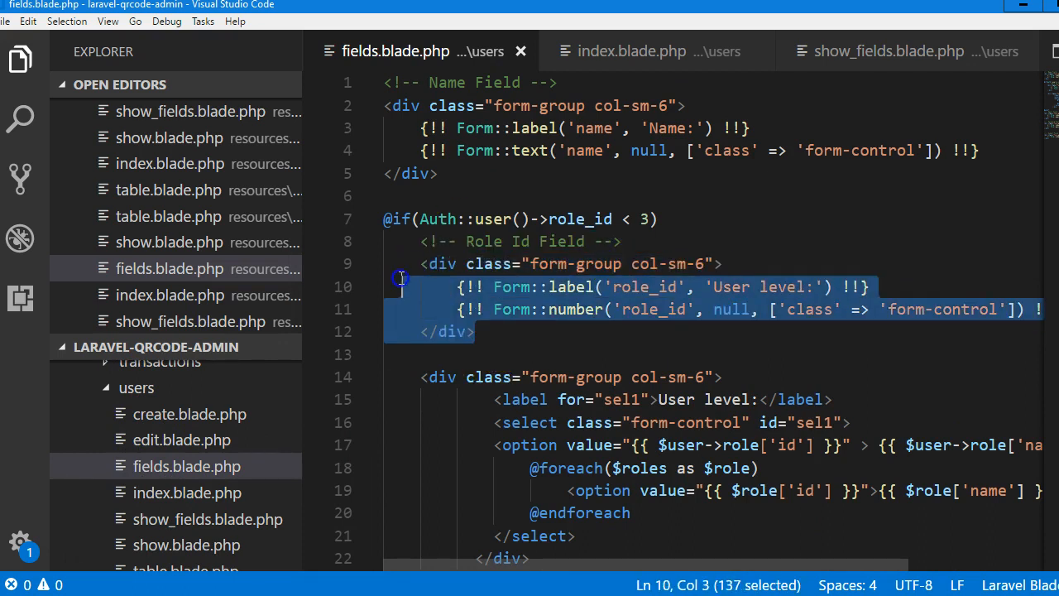
{"action": "key", "text": "Delete"}
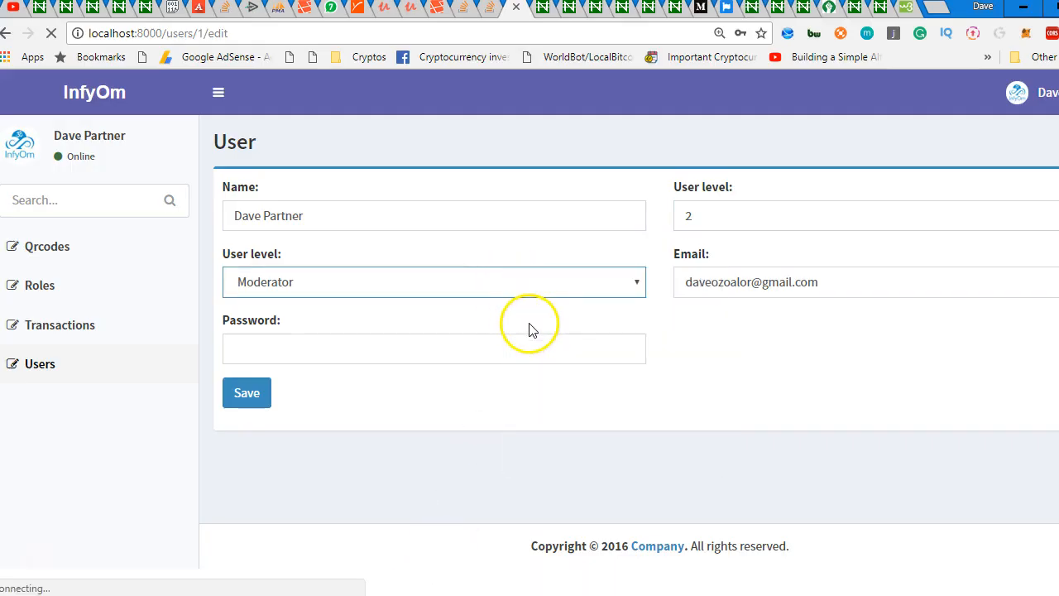
Reload the edit page to verify one User level dropdown set to Moderator.
{"action": "left_click", "coordinate": [247, 392]}
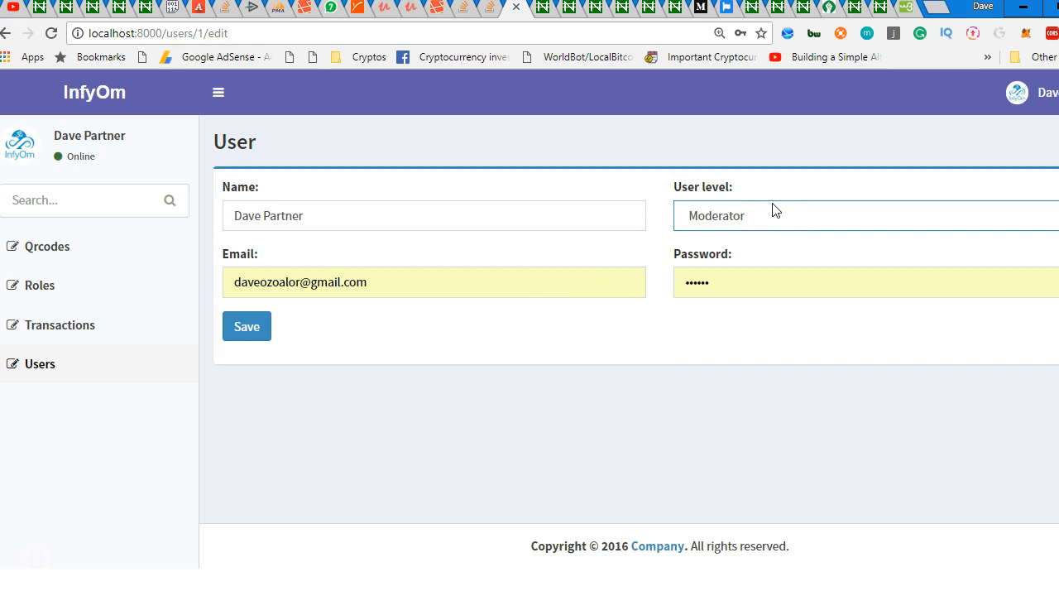
{"action": "mouse_move", "coordinate": [335, 201]}
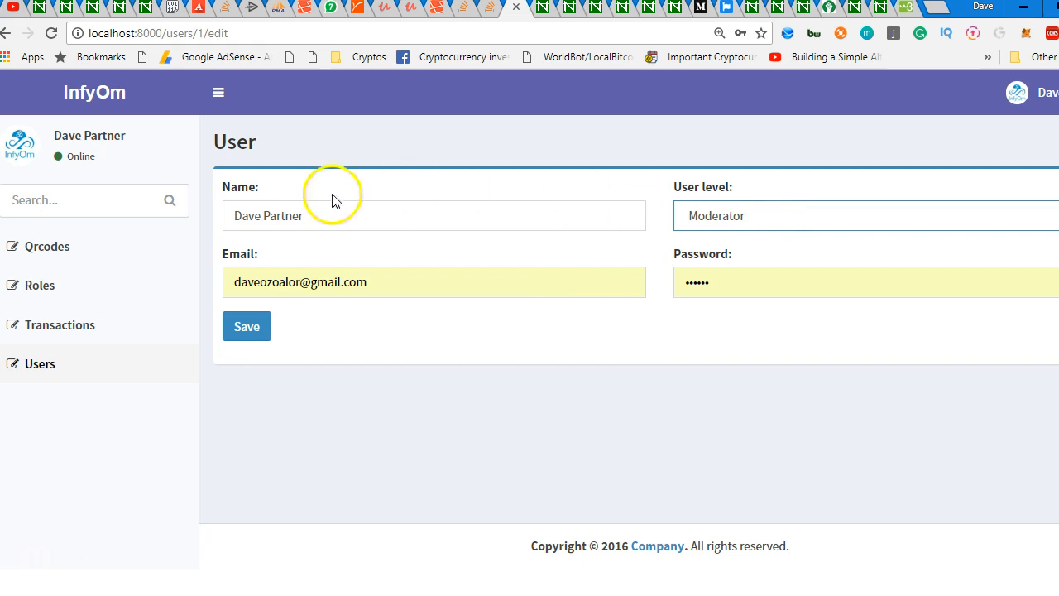
{"action": "mouse_move", "coordinate": [58, 325]}
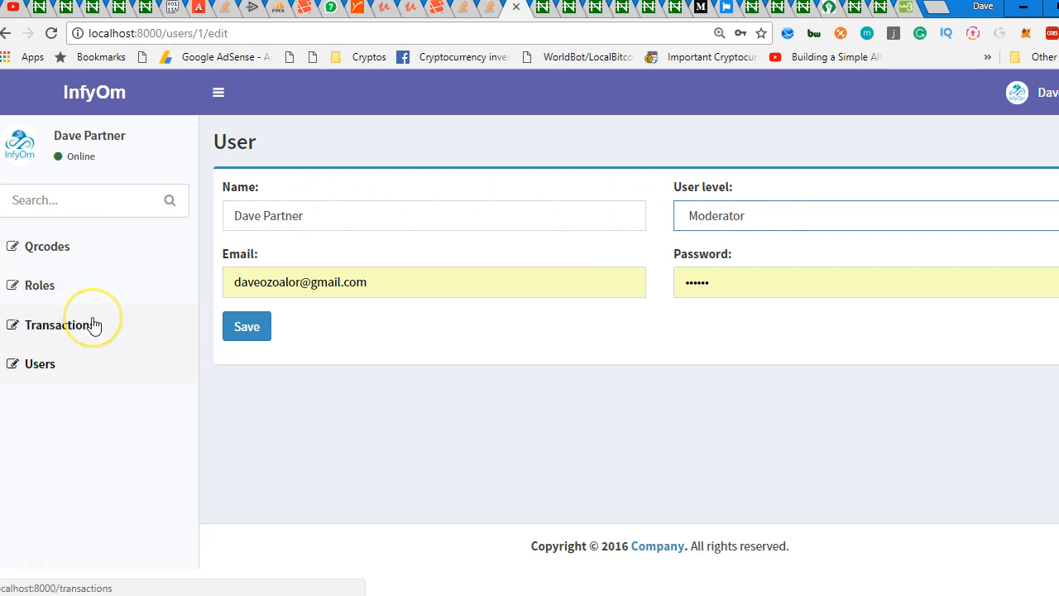
{"action": "mouse_move", "coordinate": [44, 553]}
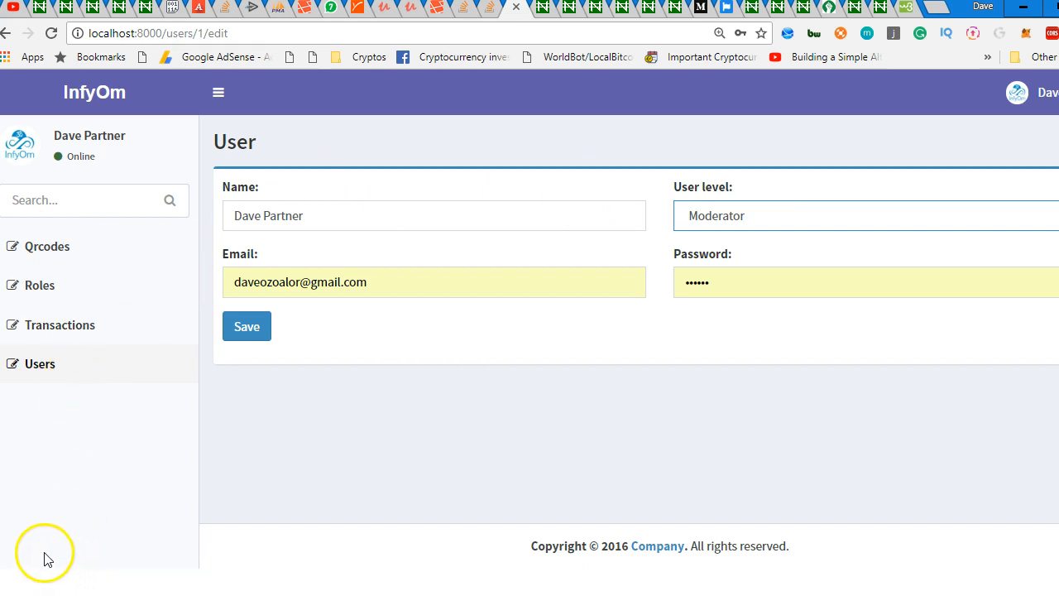